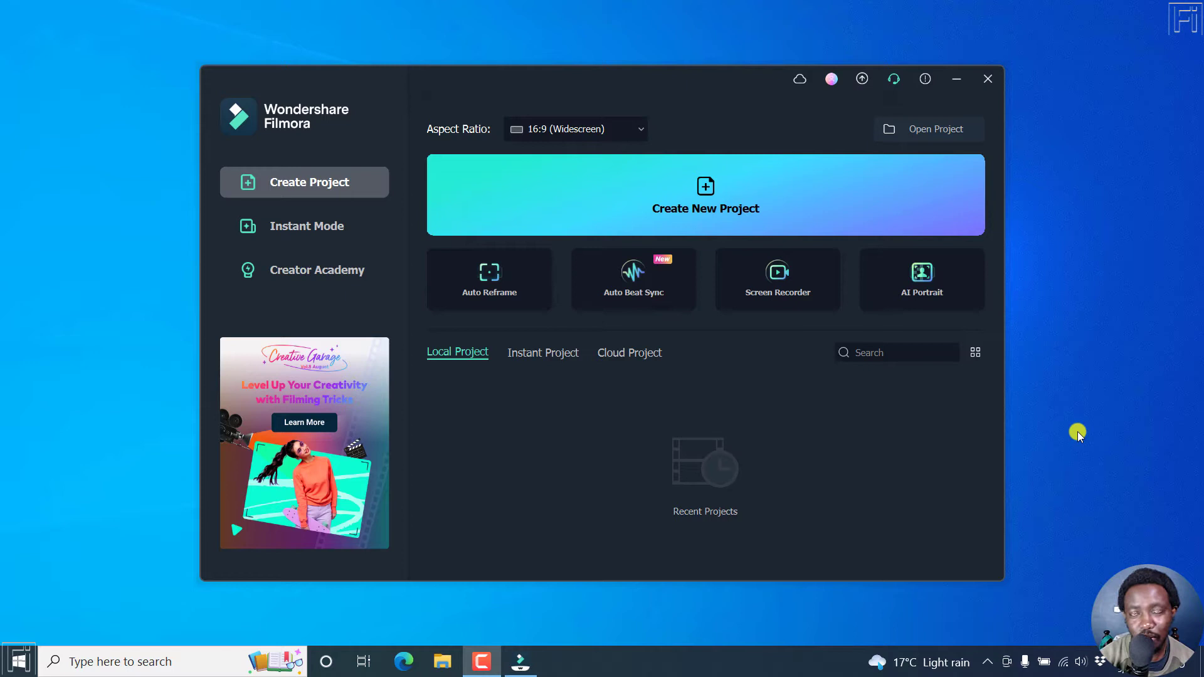
mouse_move(723, 193)
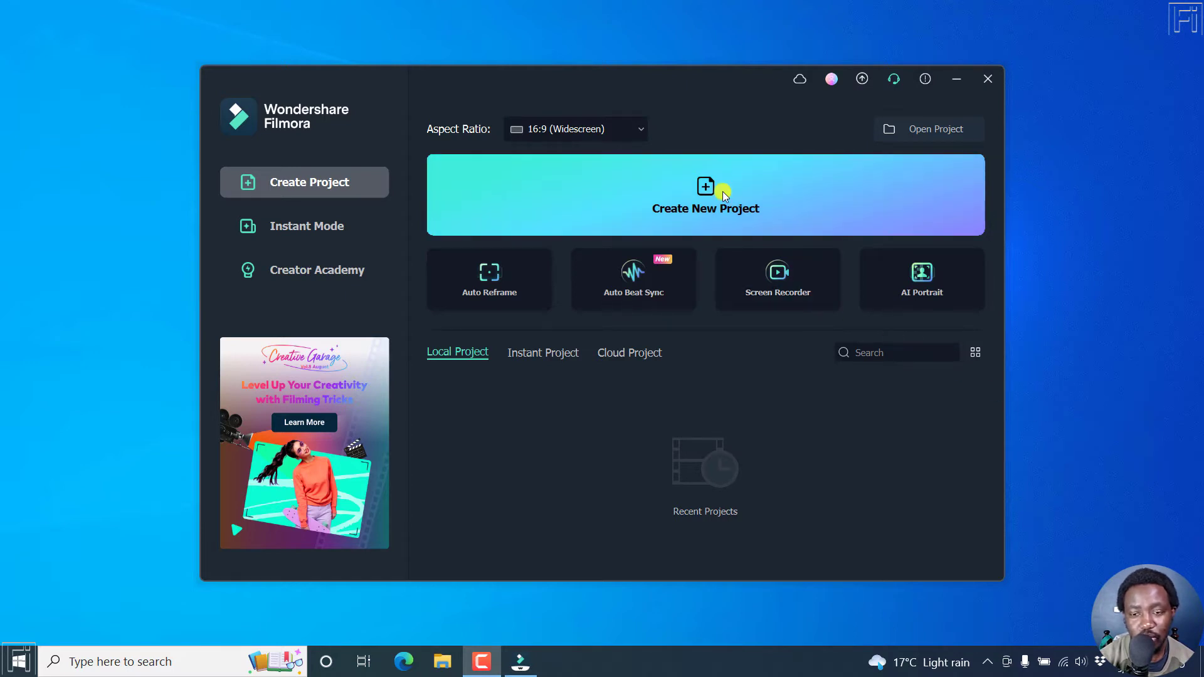
Start a new blank Filmora project from the start screen
left_click(704, 194)
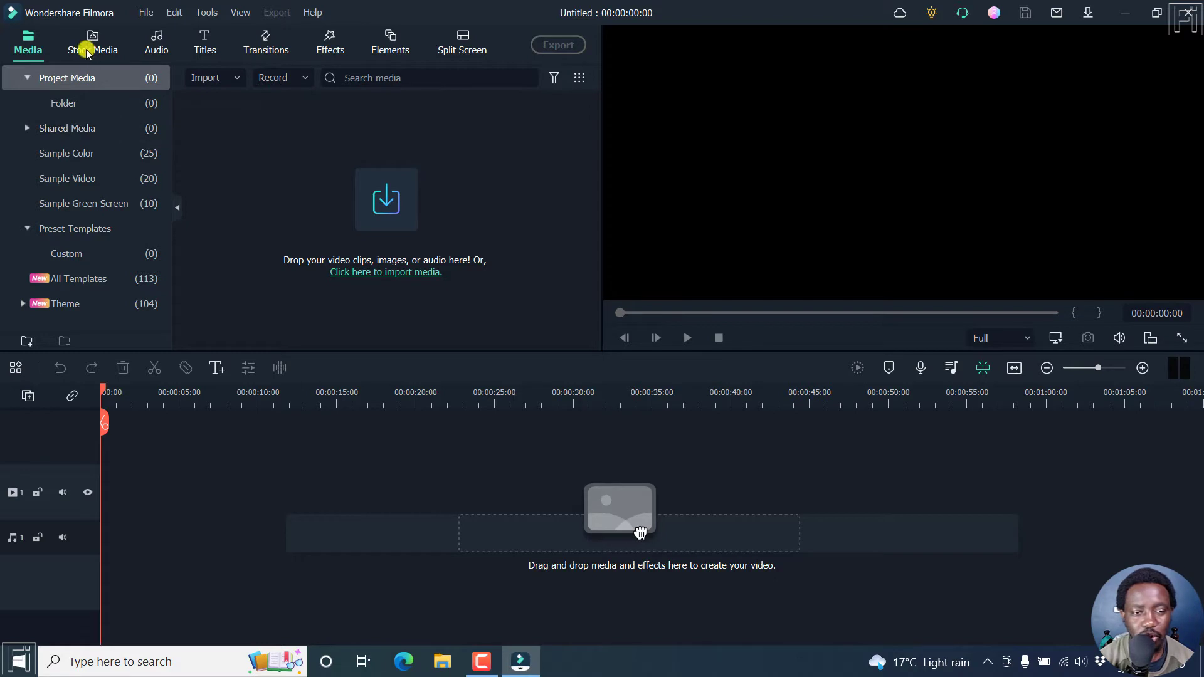
Place the downloaded man-in-glasses stock clip onto the timeline's video track
left_click(93, 37)
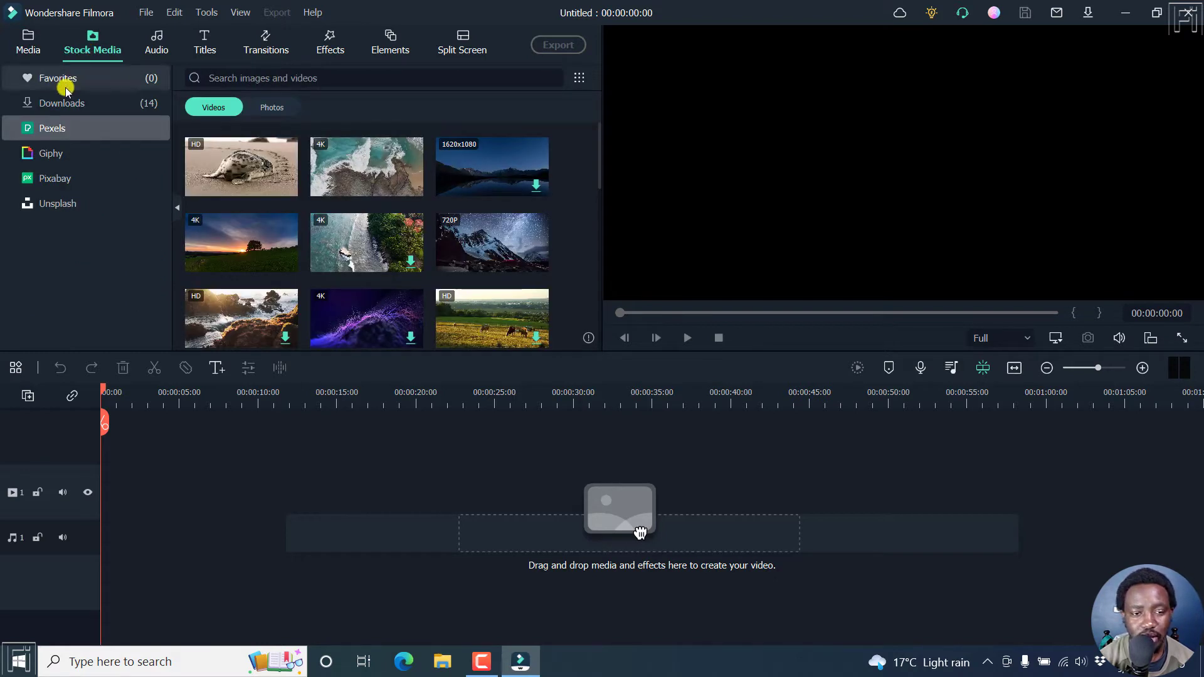
left_click(62, 103)
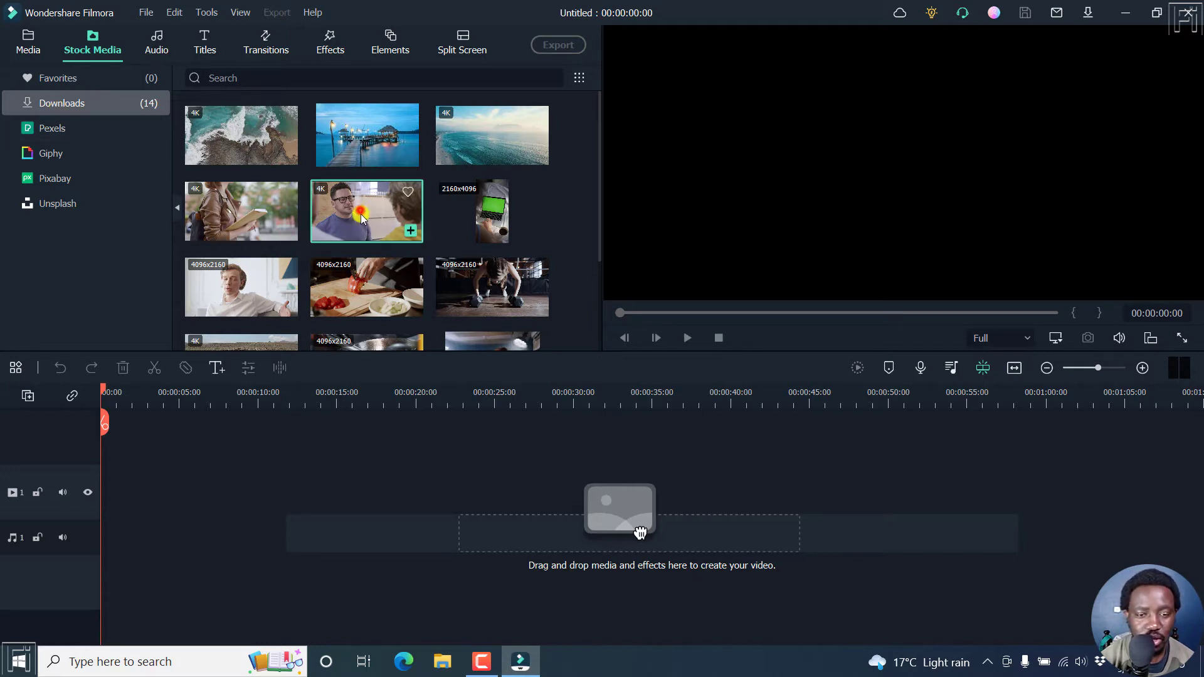
left_click_drag(366, 211, 215, 484)
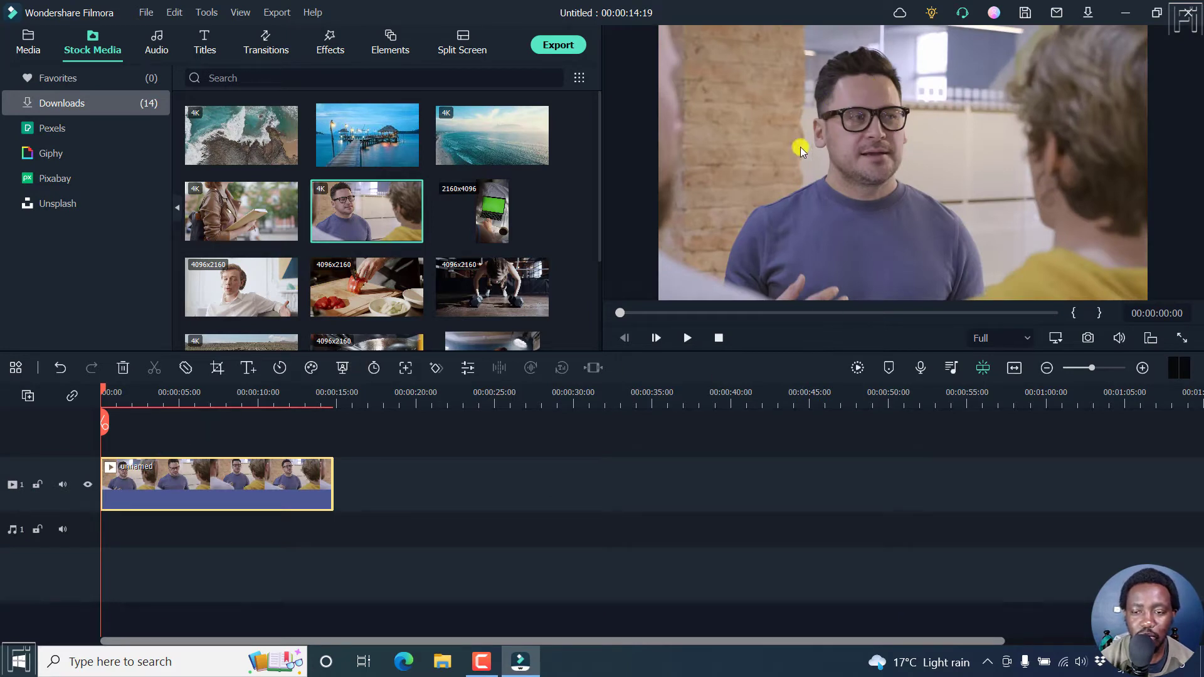
mouse_move(853, 144)
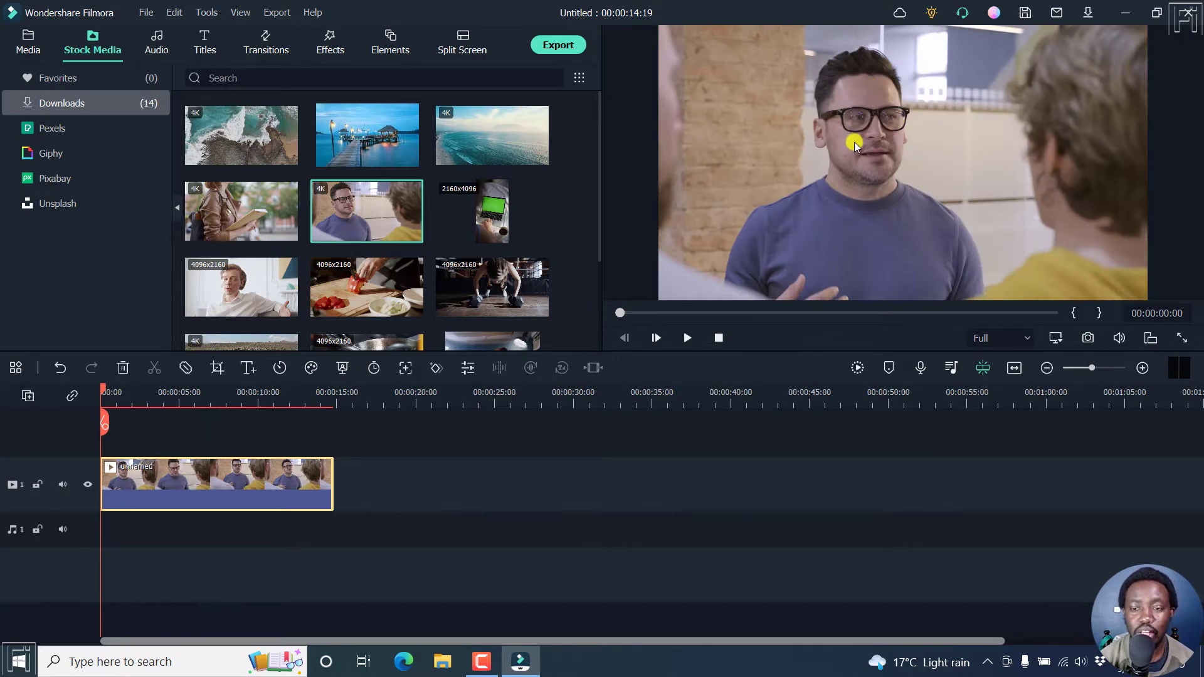
mouse_move(890, 151)
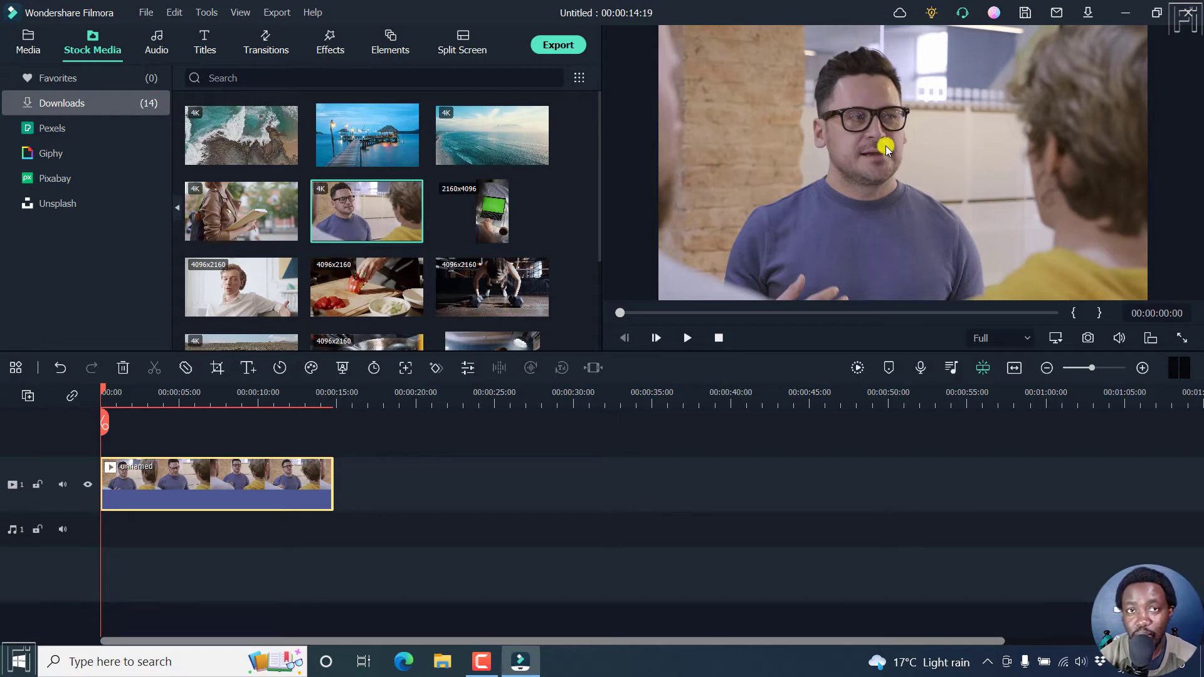
mouse_move(723, 444)
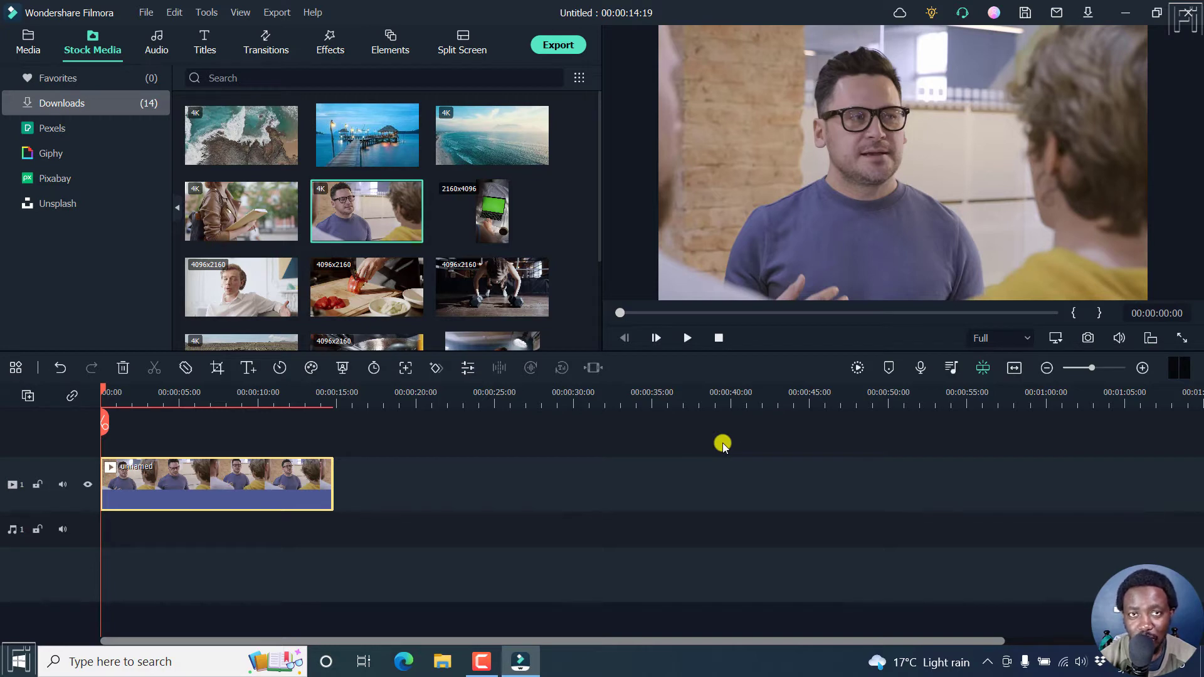
mouse_move(216, 436)
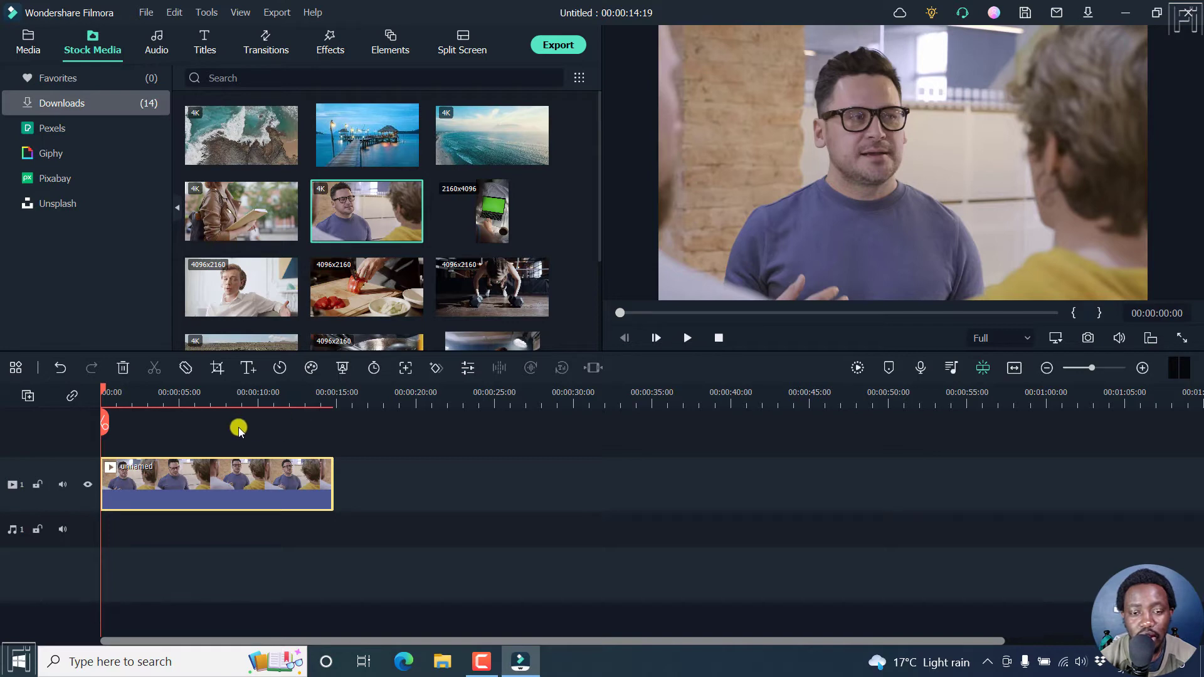
Search the effects library for 'ma' and apply the Magnify effect to the clip
left_click(330, 35)
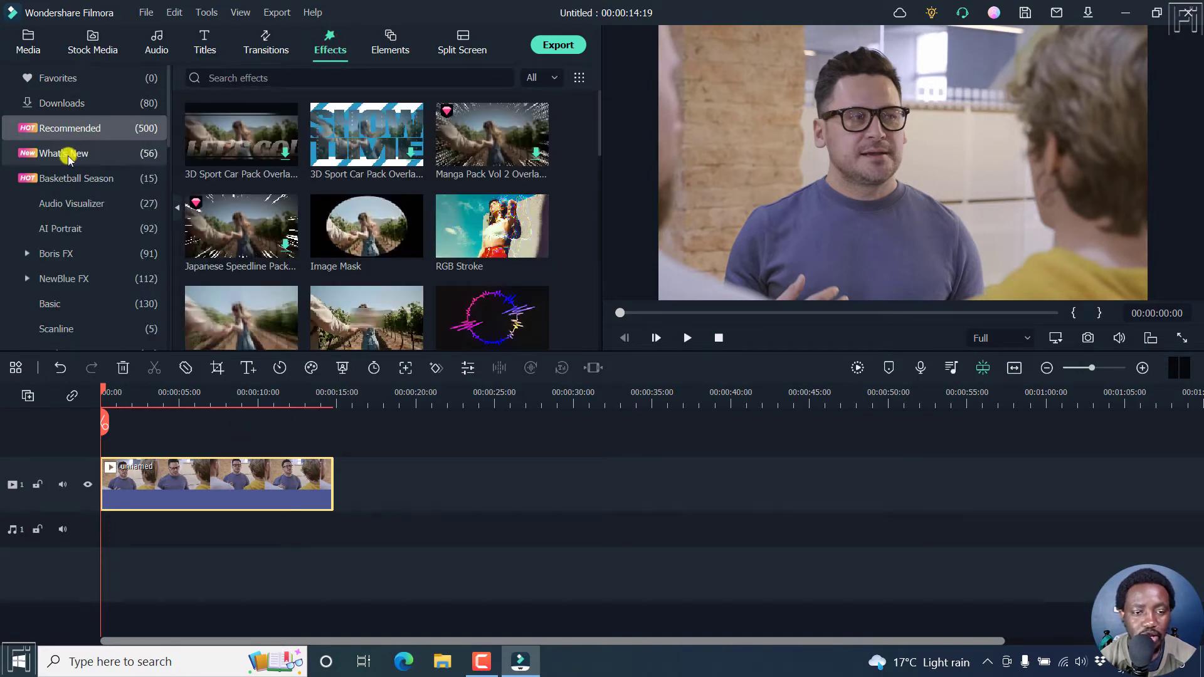
type("magnify")
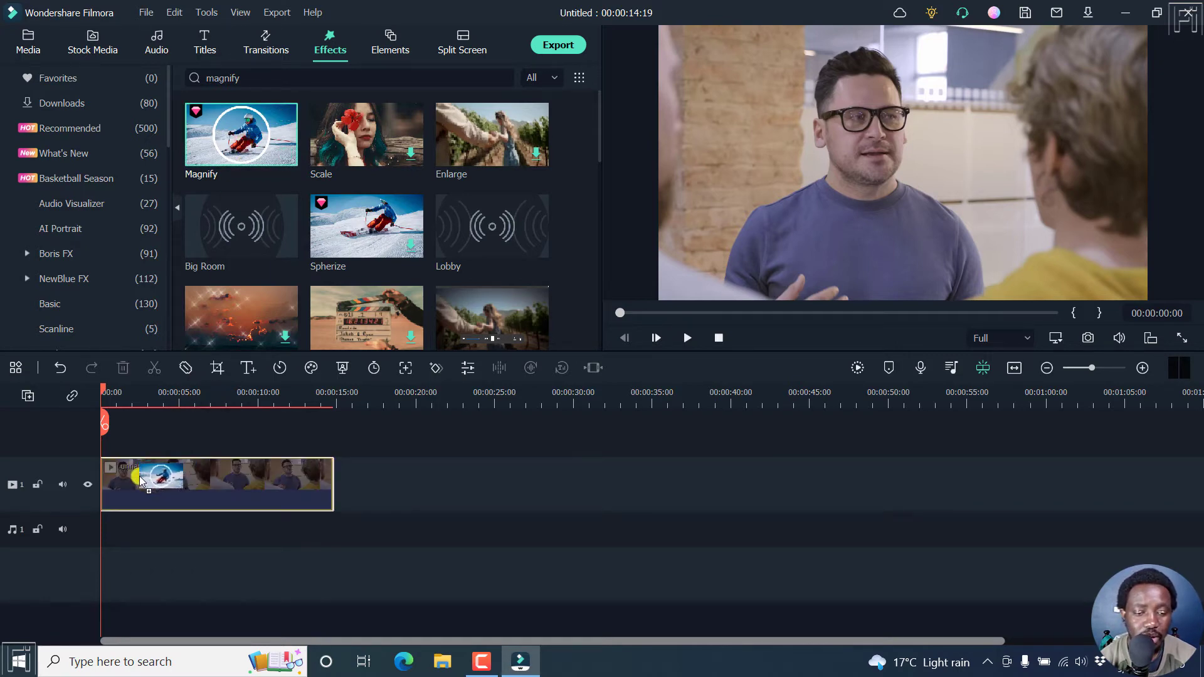
double_click(241, 134)
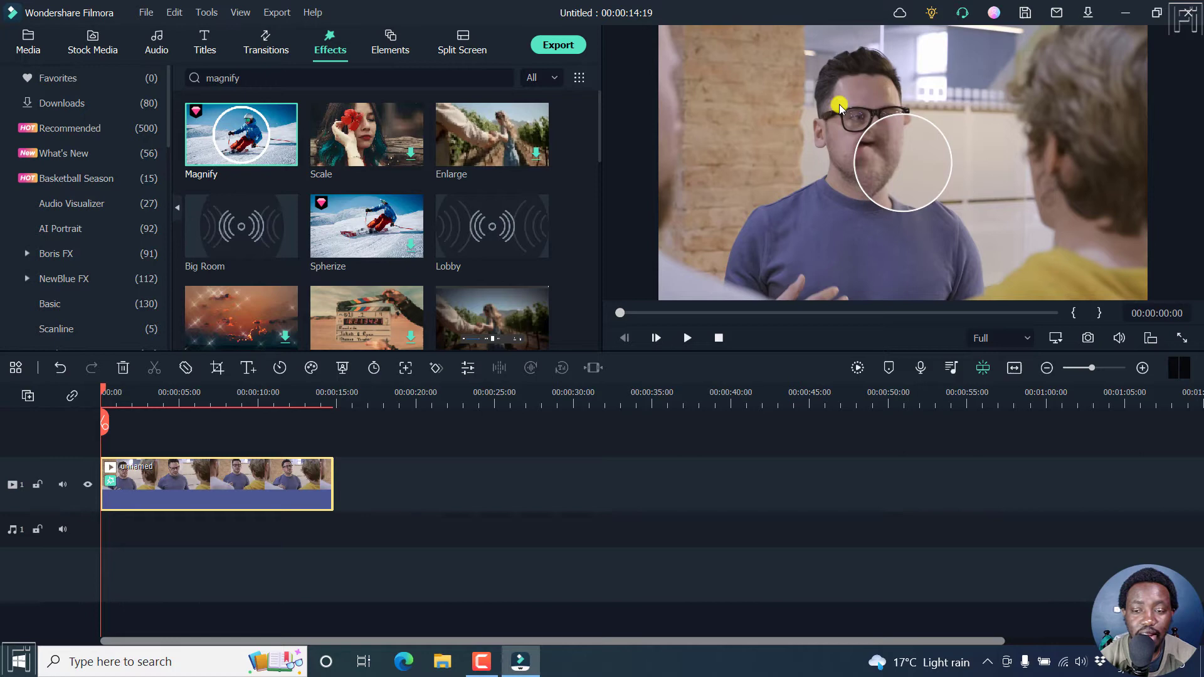
mouse_move(570, 233)
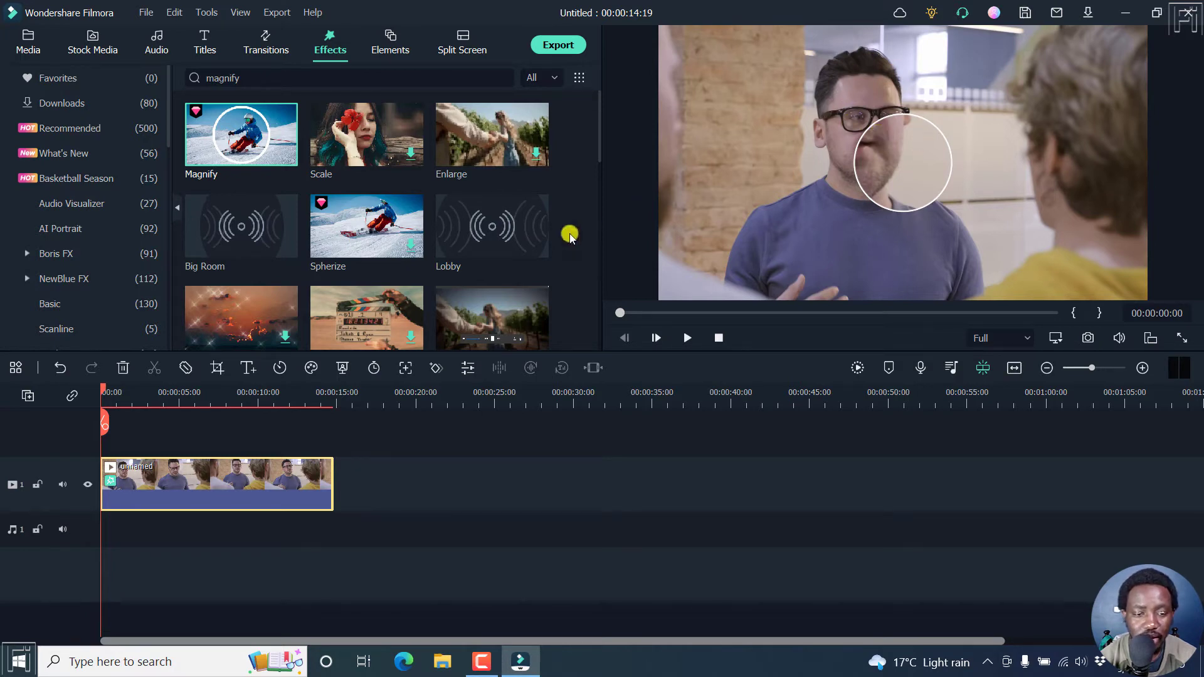
mouse_move(507, 478)
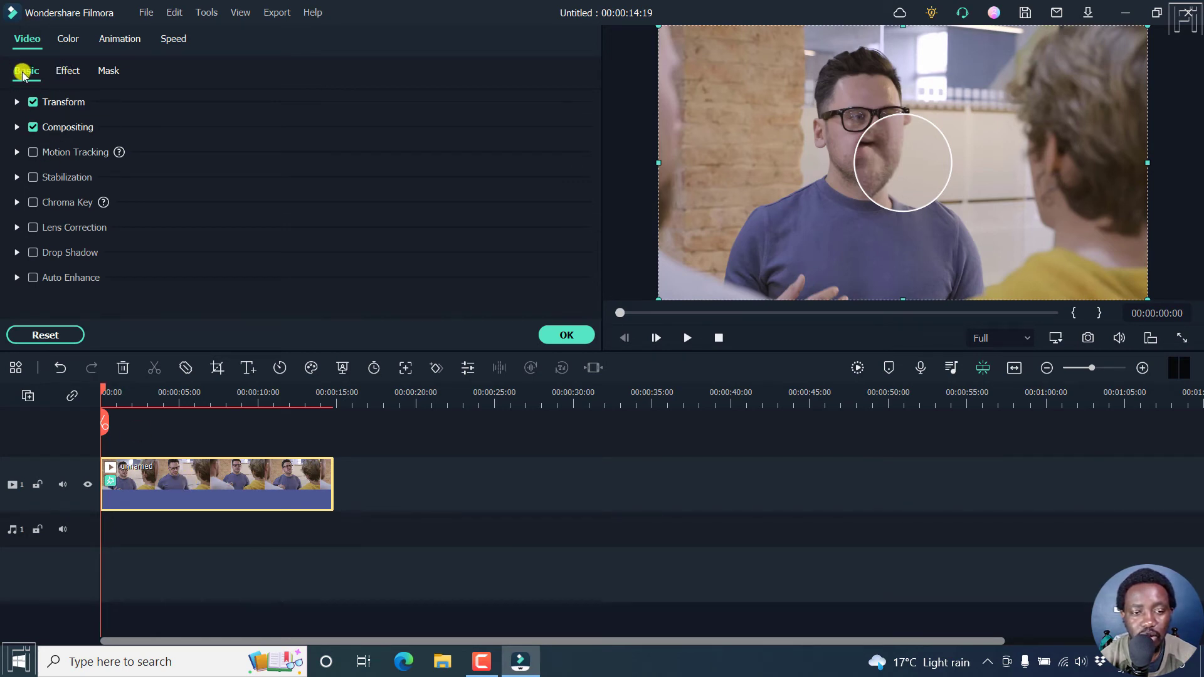
Adjust the Magnify lens radius to about 32.81
left_click(68, 70)
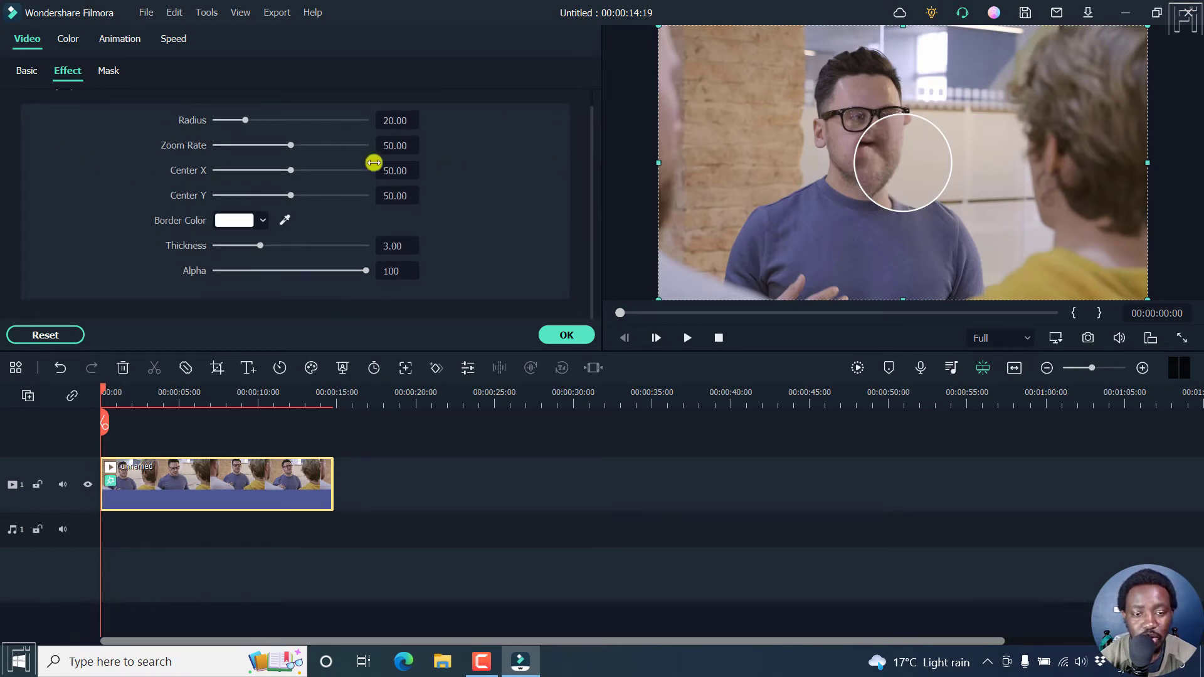
mouse_move(243, 118)
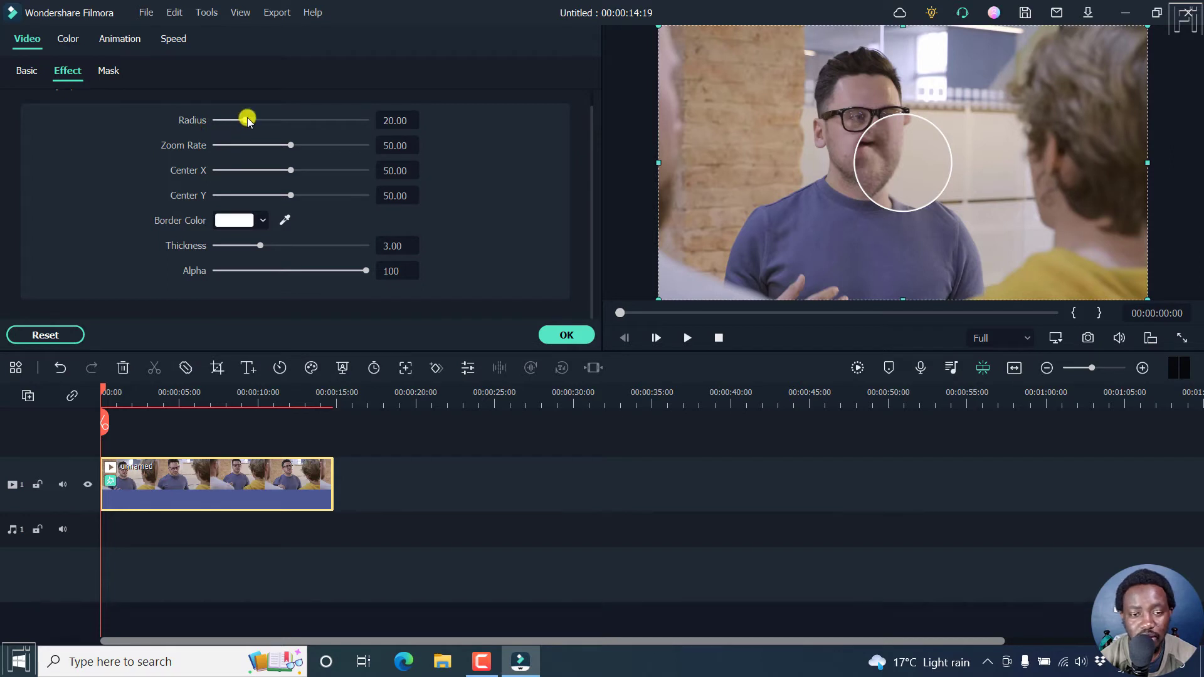
left_click_drag(247, 121, 293, 120)
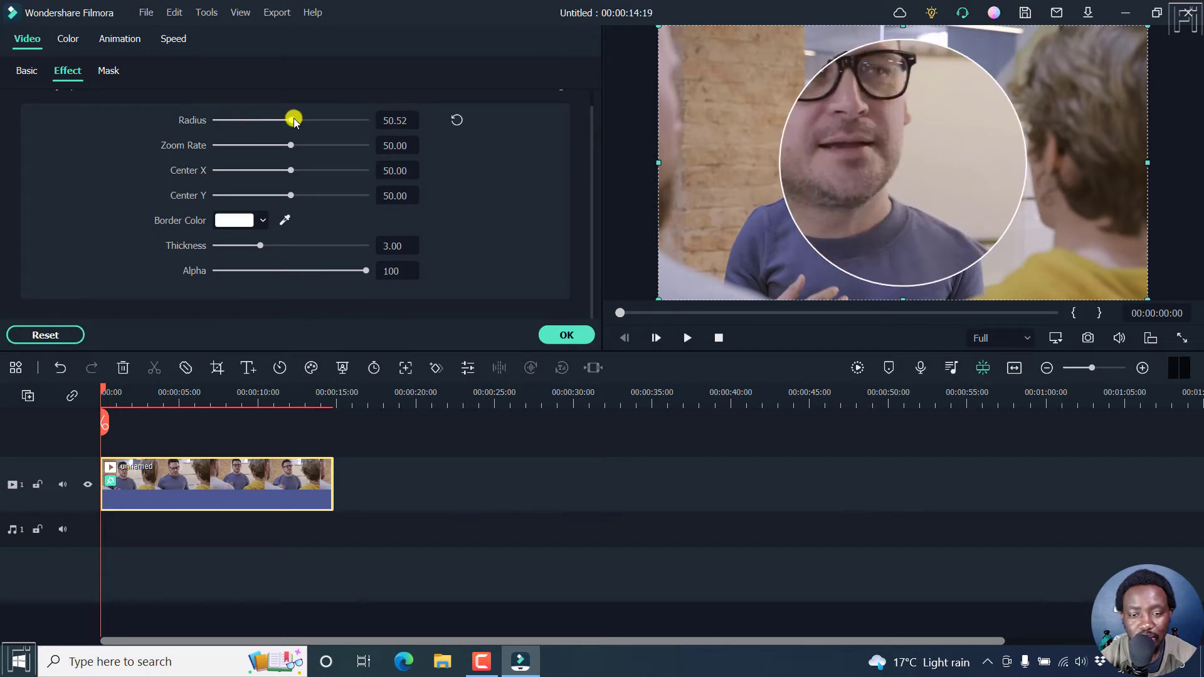
left_click_drag(294, 121, 239, 120)
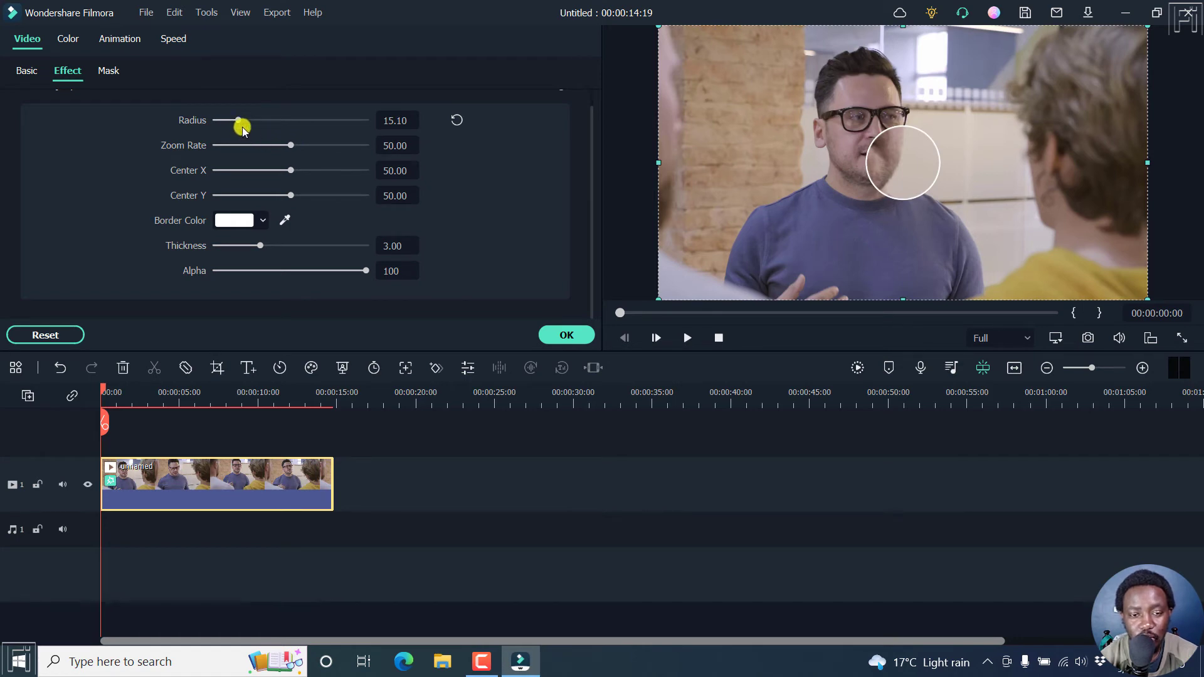
left_click_drag(241, 121, 272, 121)
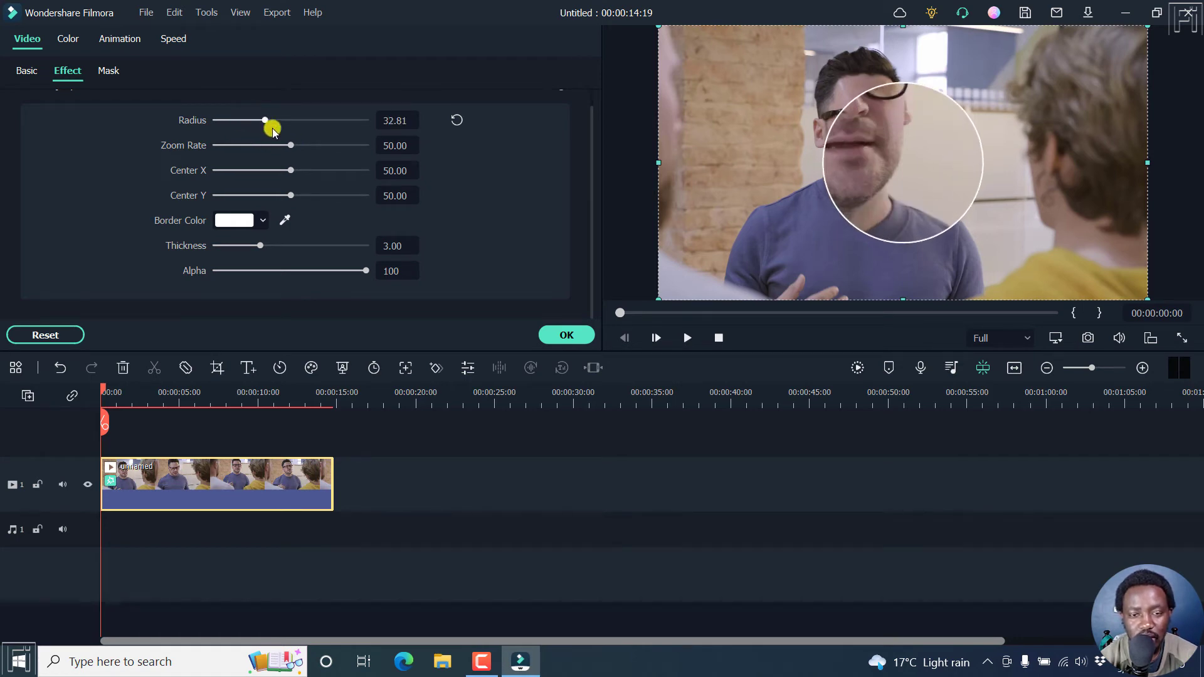
Adjust the Magnify zoom rate to about 65.63
left_click_drag(289, 145, 305, 145)
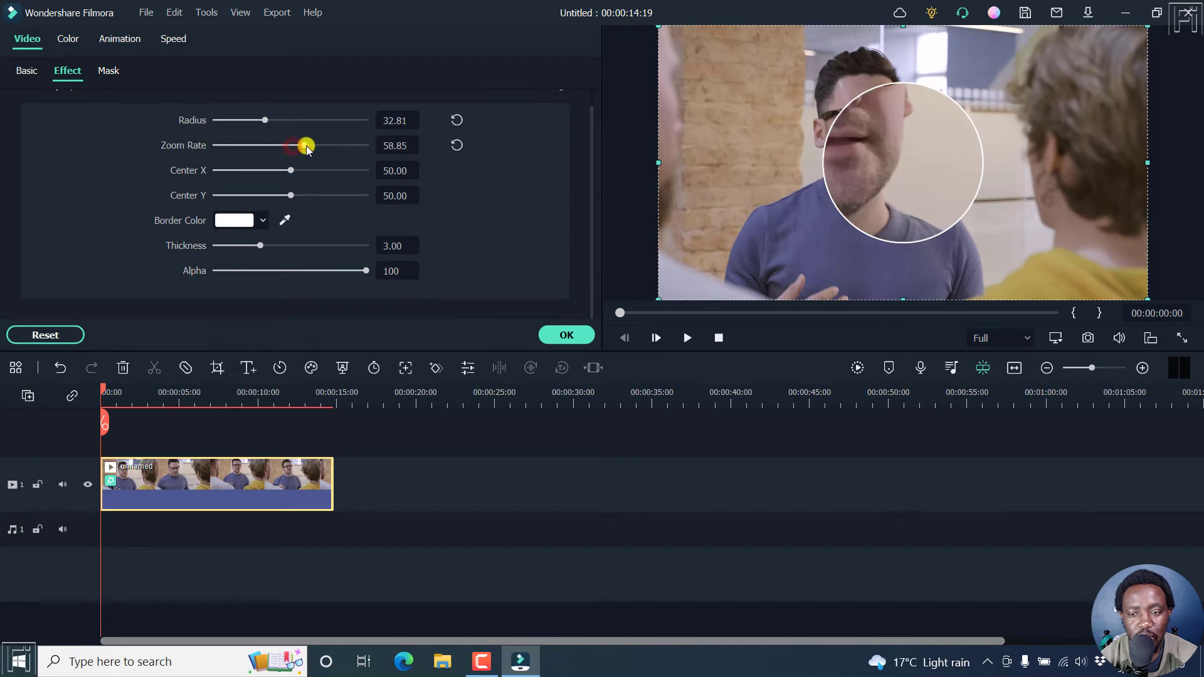
left_click_drag(306, 146, 246, 145)
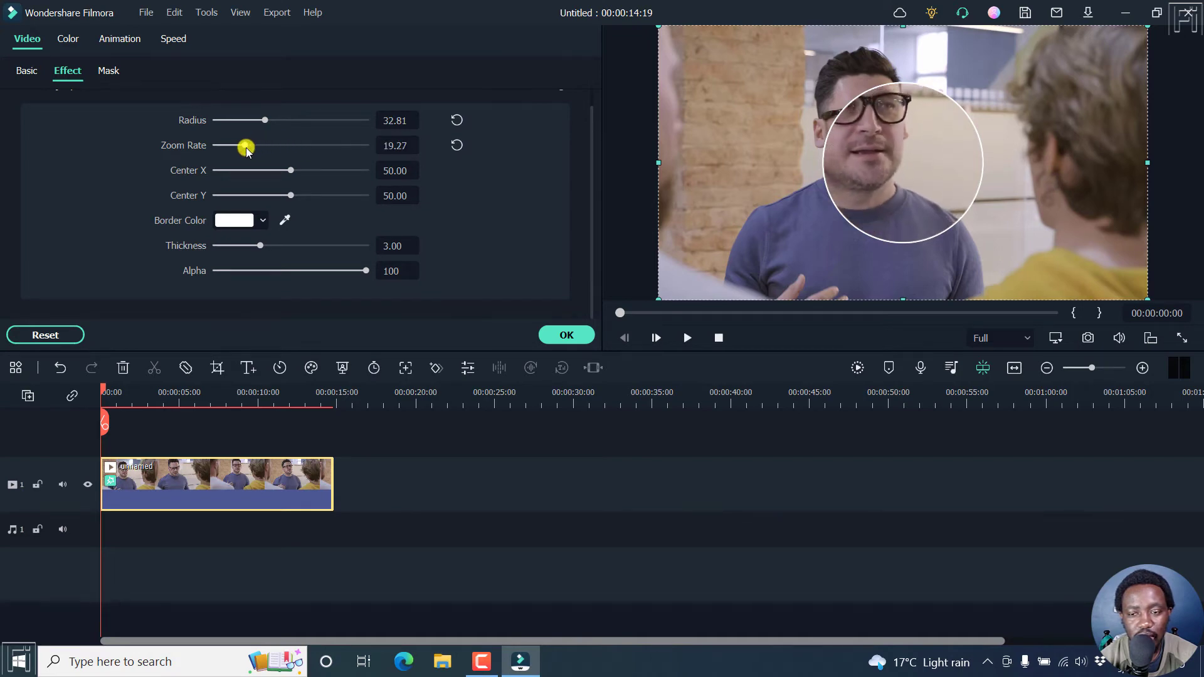
left_click_drag(246, 146, 330, 145)
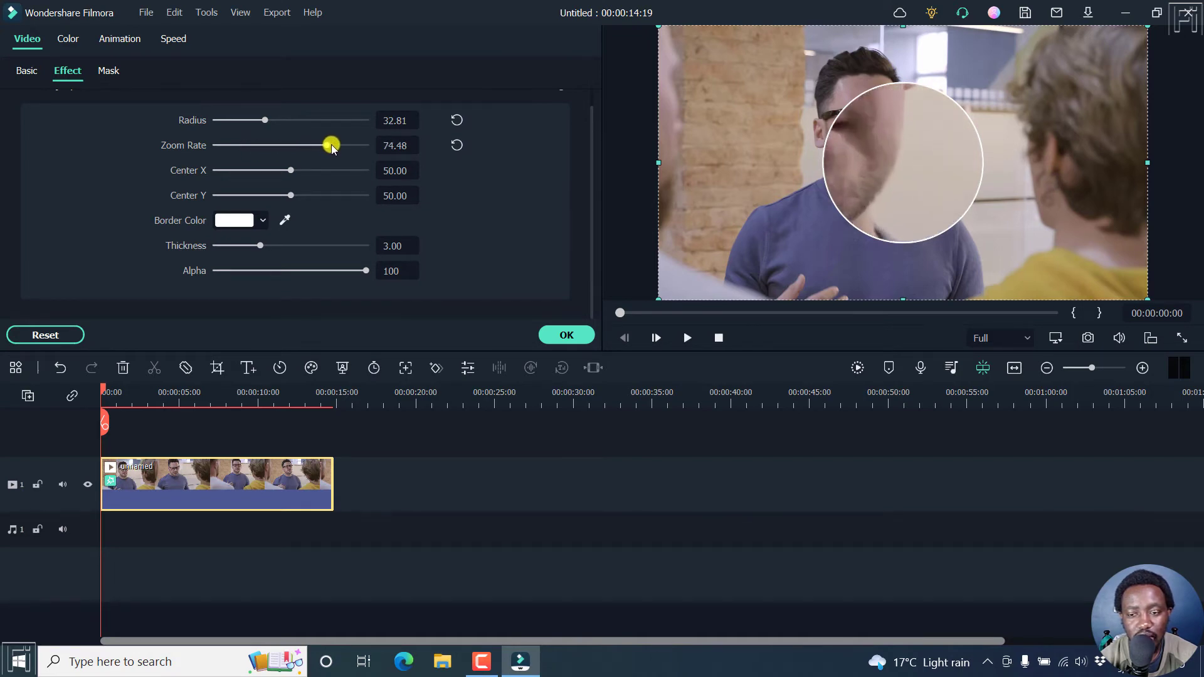
left_click_drag(330, 146, 351, 149)
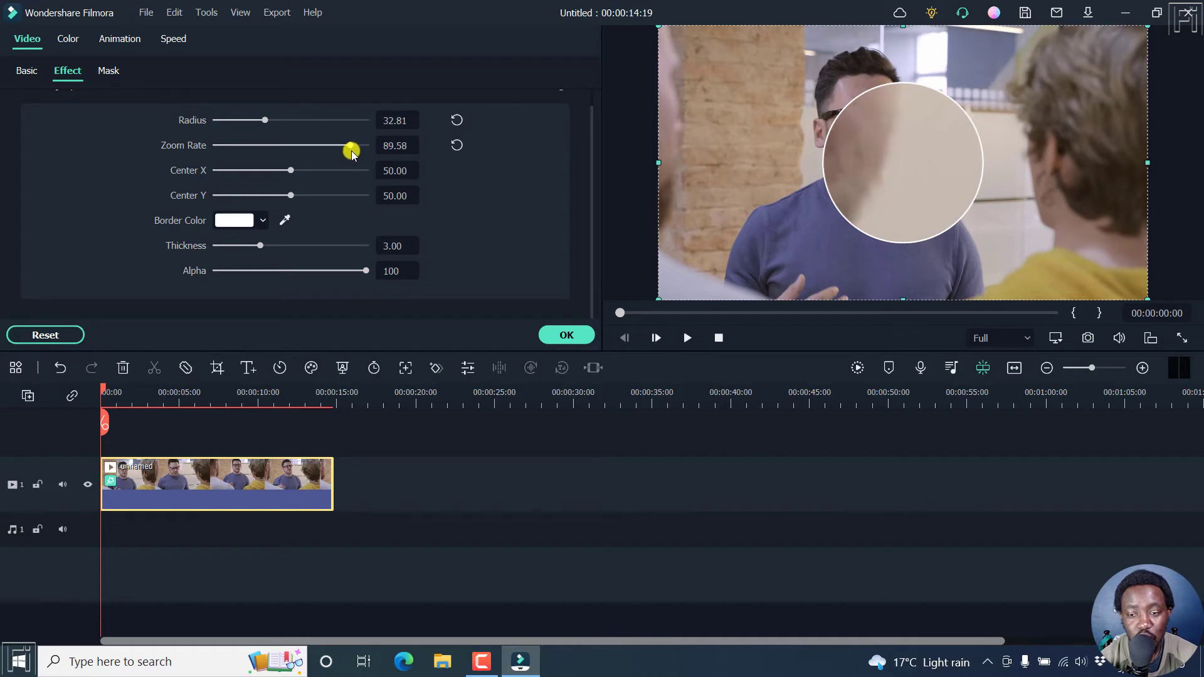
left_click_drag(350, 150, 316, 149)
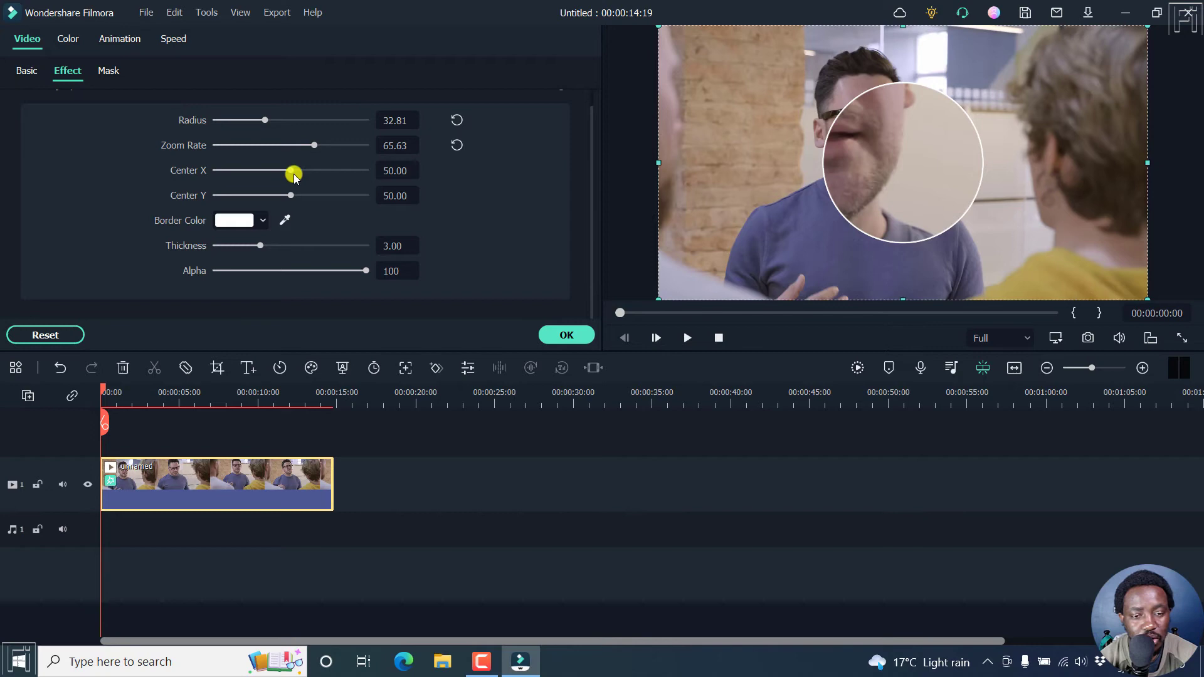
Shift the lens onto the man's eyes and choose a new border colour
left_click_drag(293, 171, 276, 170)
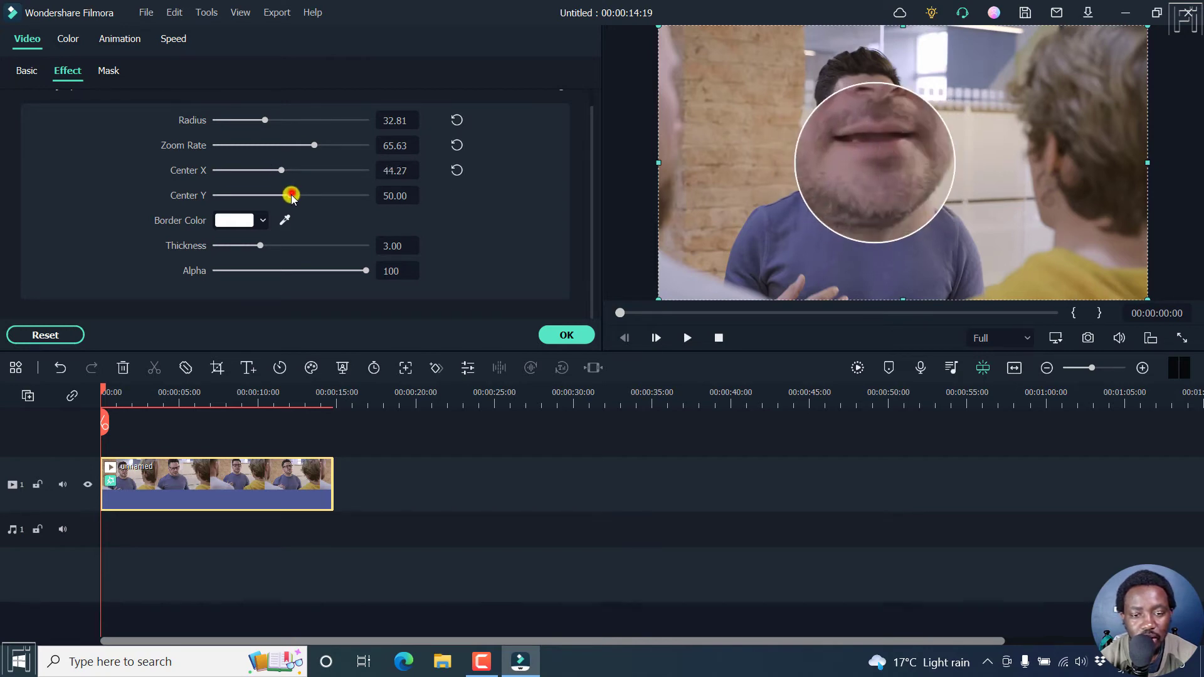
left_click_drag(290, 195, 274, 196)
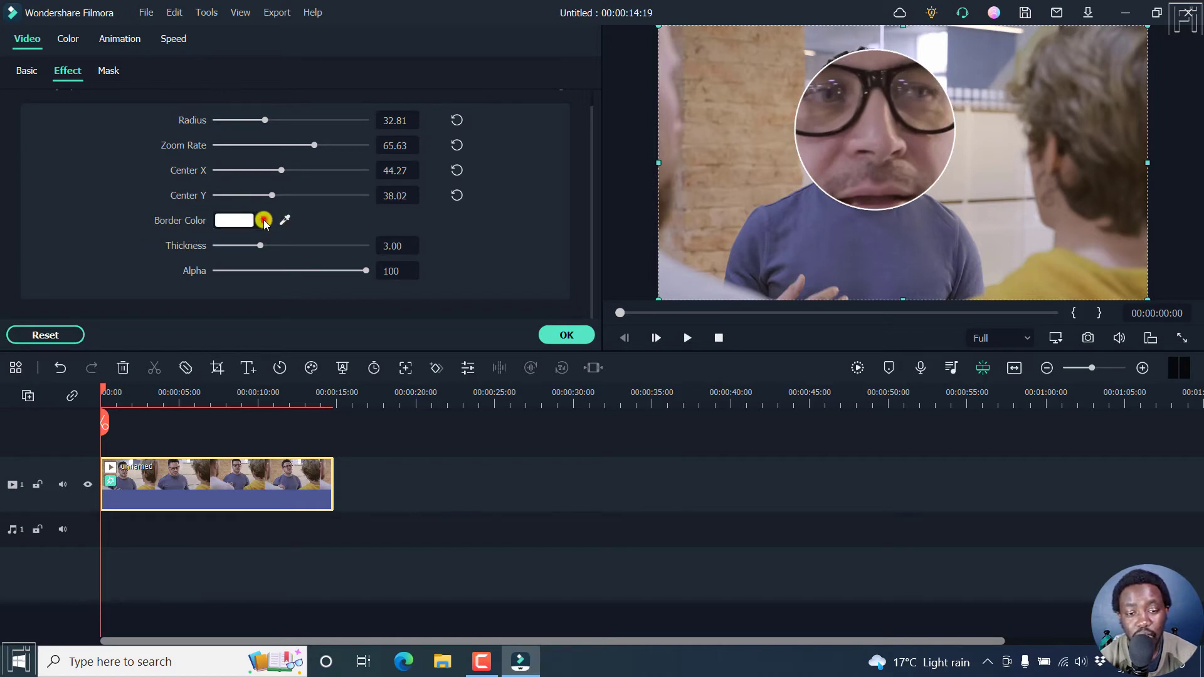
left_click(234, 219)
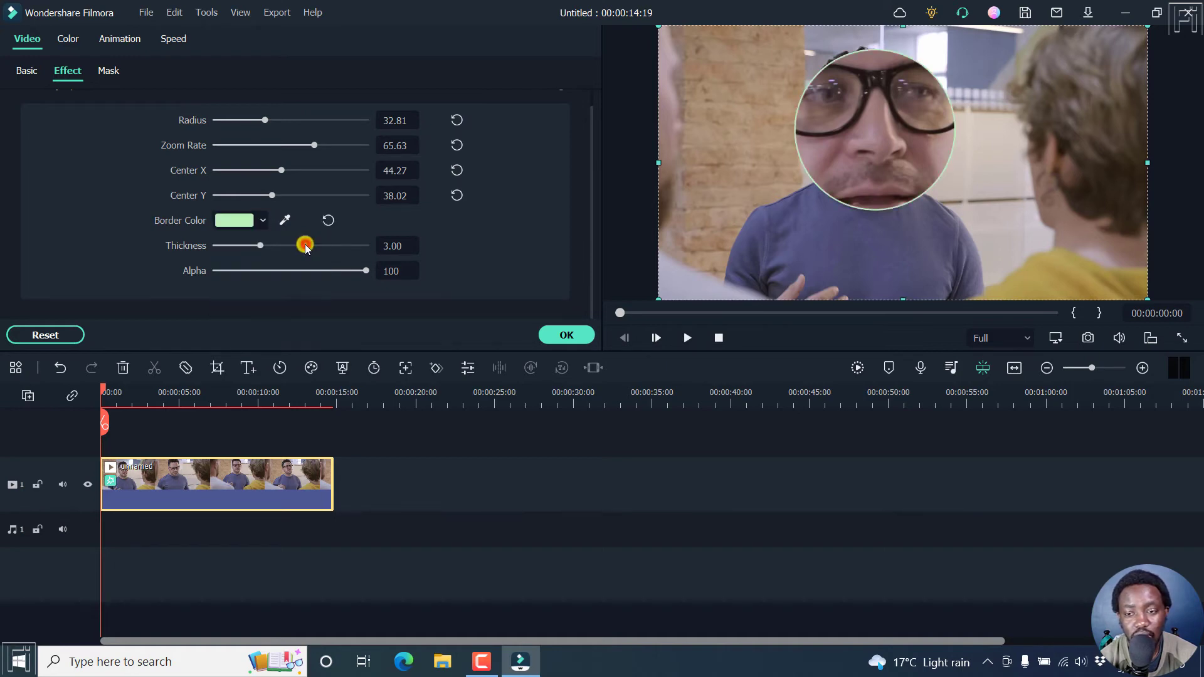
Thicken the circle's border to 9.84 and adjust its alpha transparency
left_click_drag(303, 244, 264, 244)
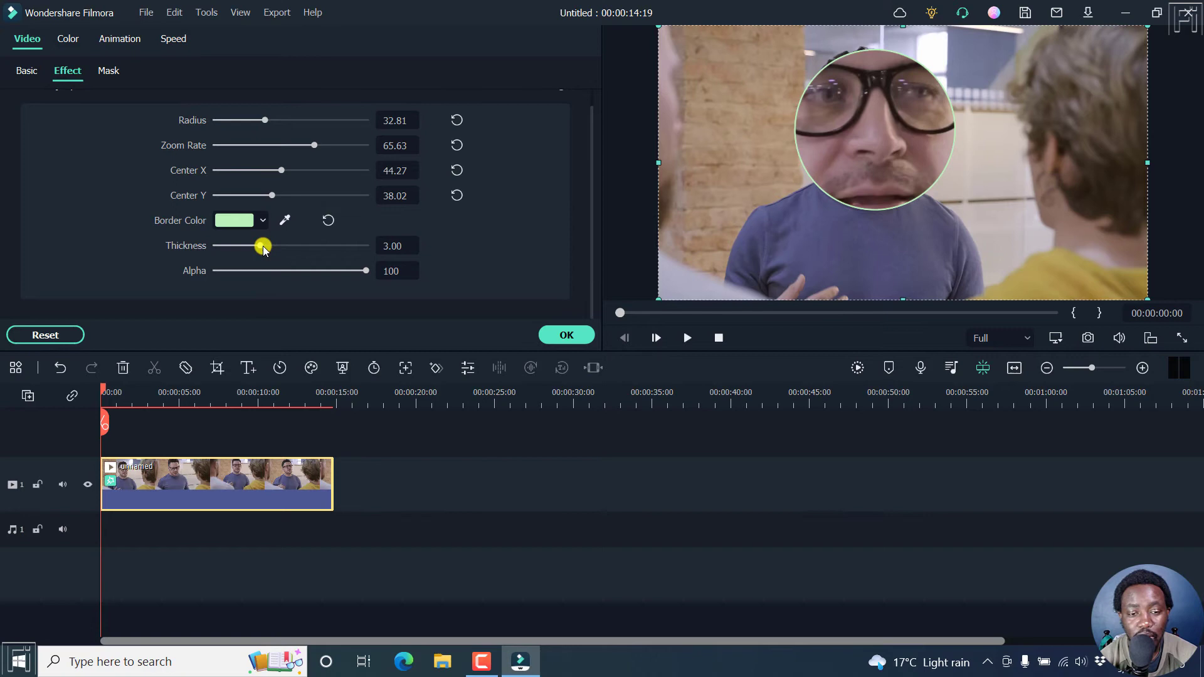
left_click_drag(262, 246, 289, 246)
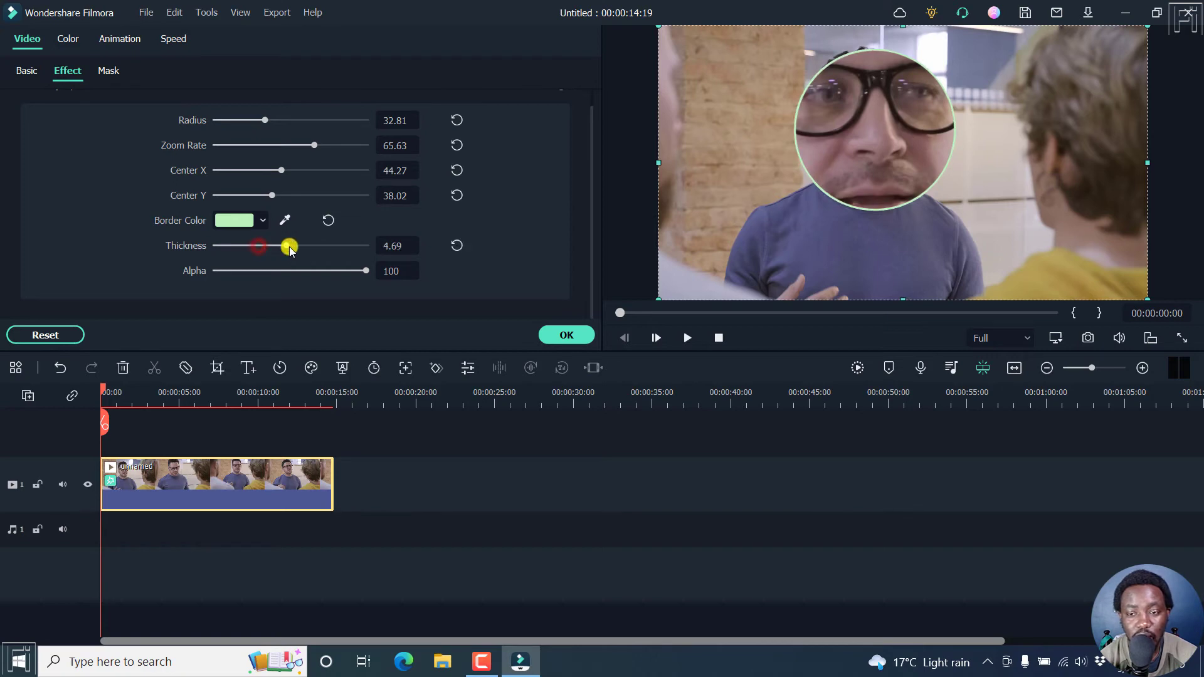
left_click_drag(290, 245, 362, 244)
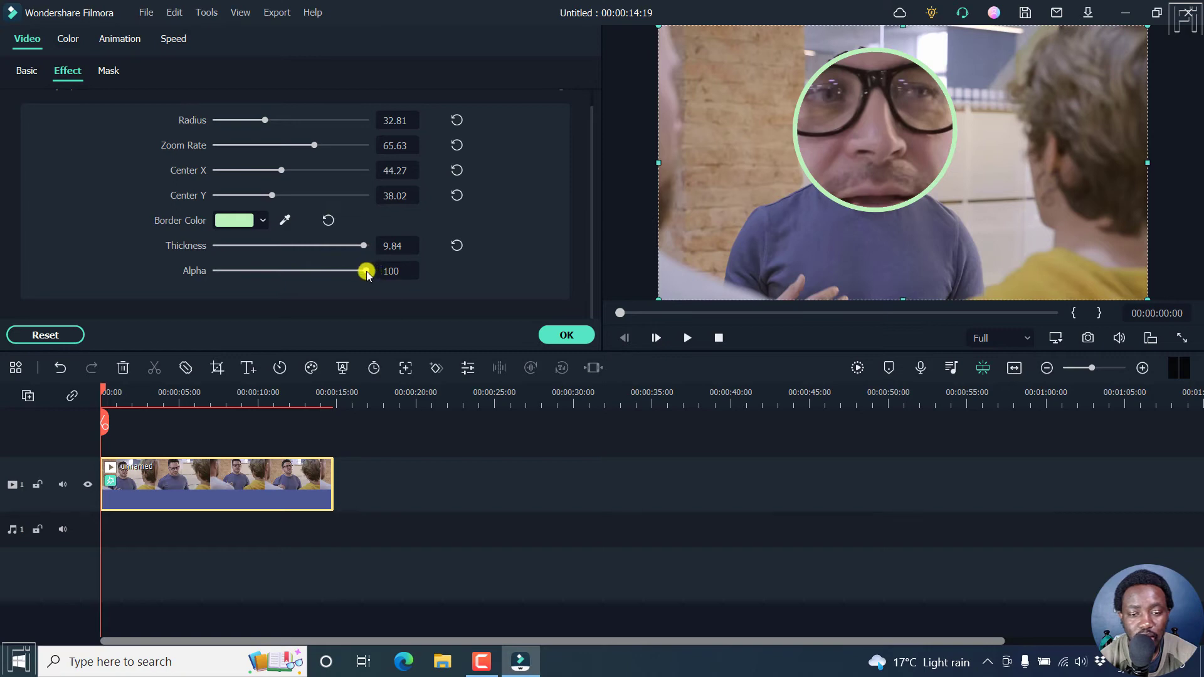
left_click_drag(366, 271, 216, 271)
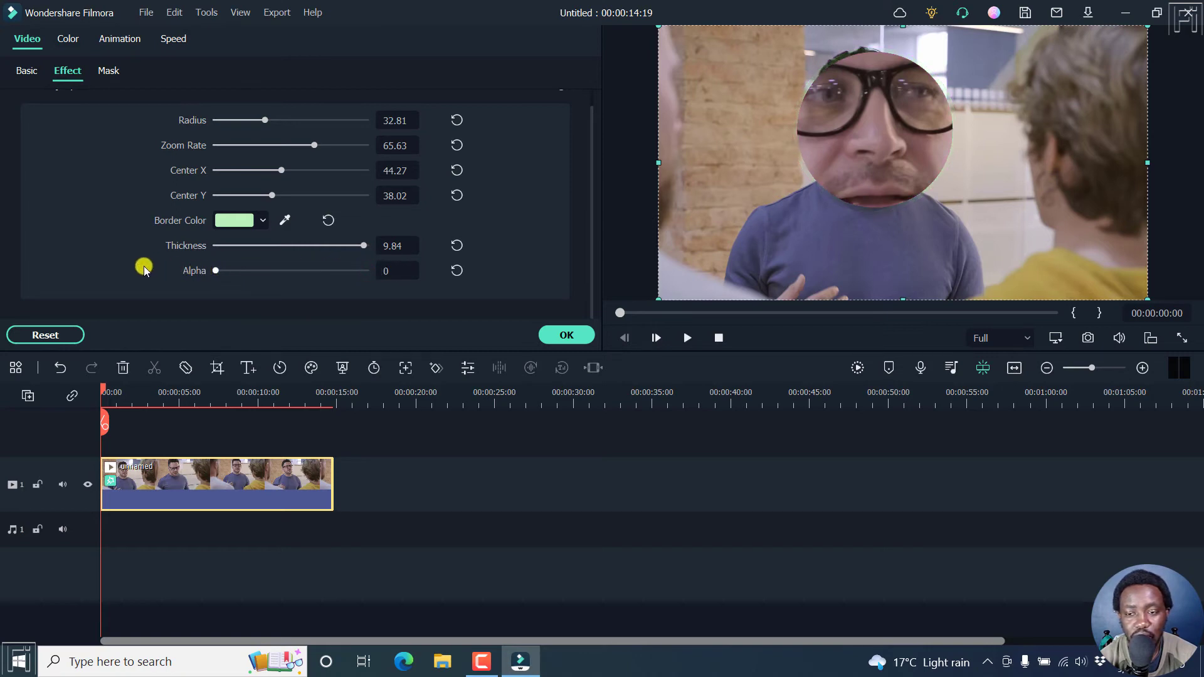
left_click_drag(217, 271, 366, 271)
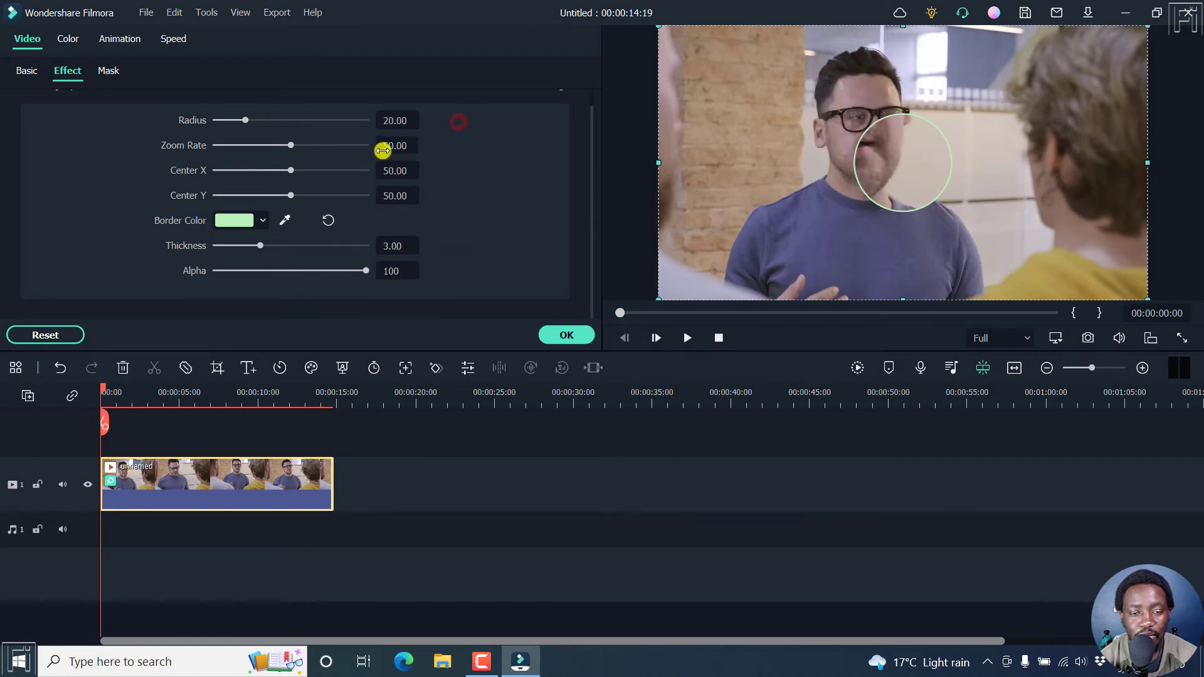
Re-centre the magnify circle over the man's glasses and enlarge its radius
left_click_drag(290, 171, 276, 170)
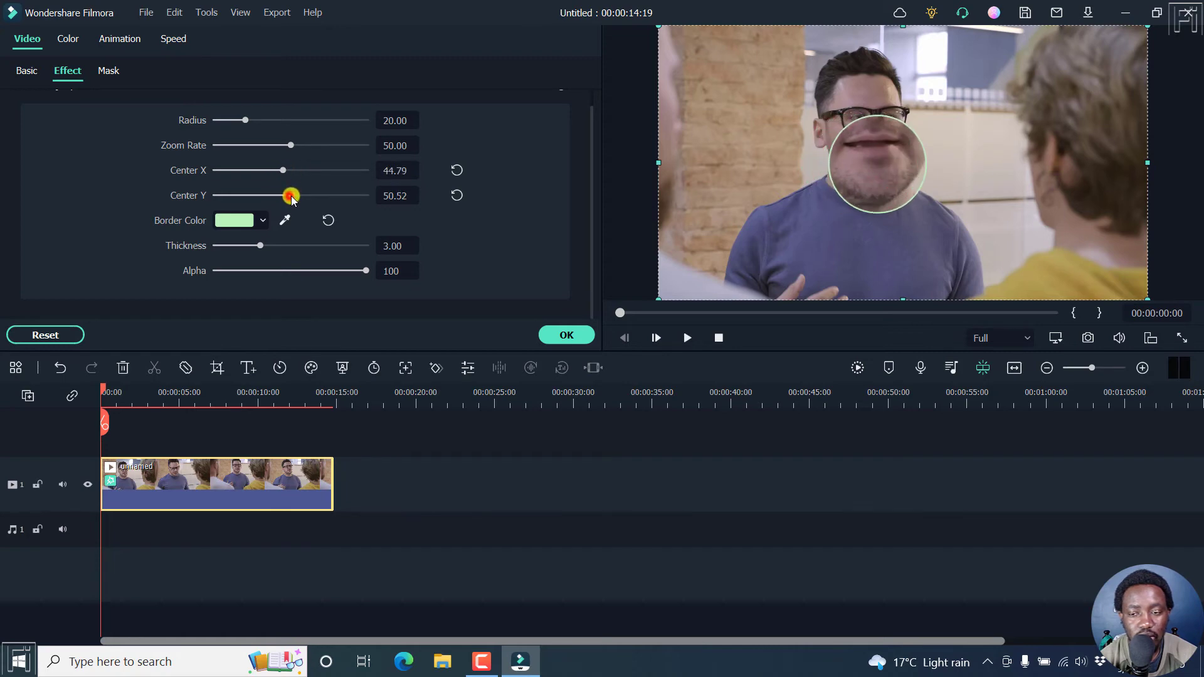
left_click_drag(289, 196, 270, 195)
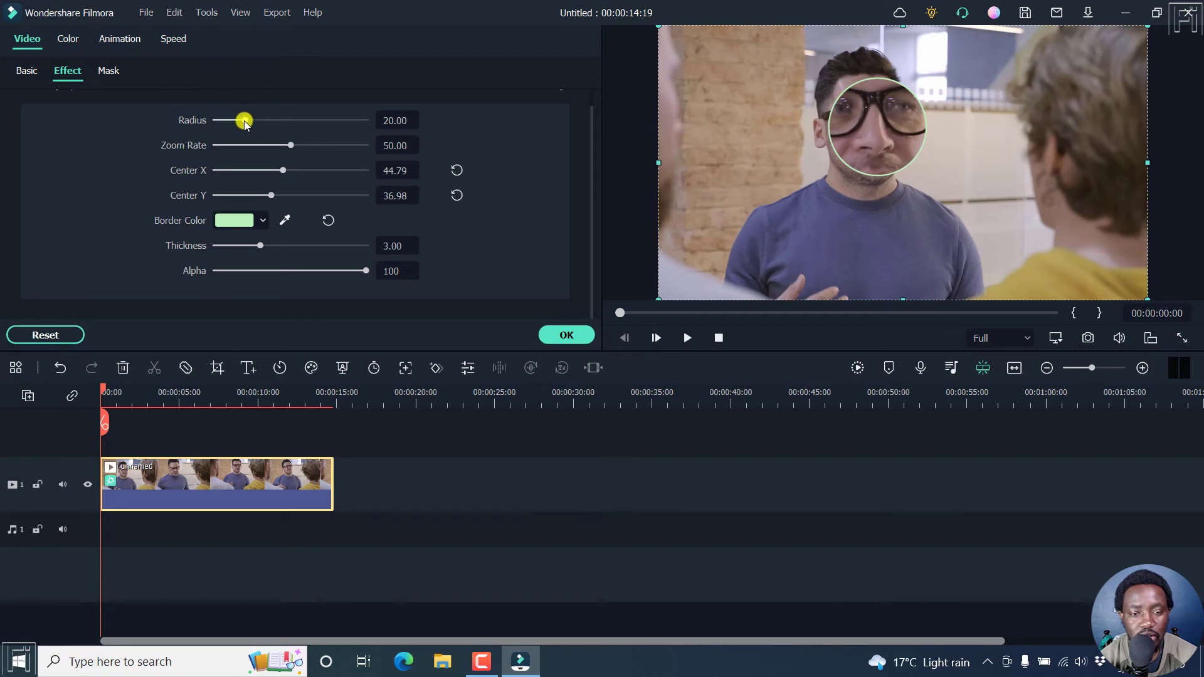
left_click_drag(243, 121, 263, 121)
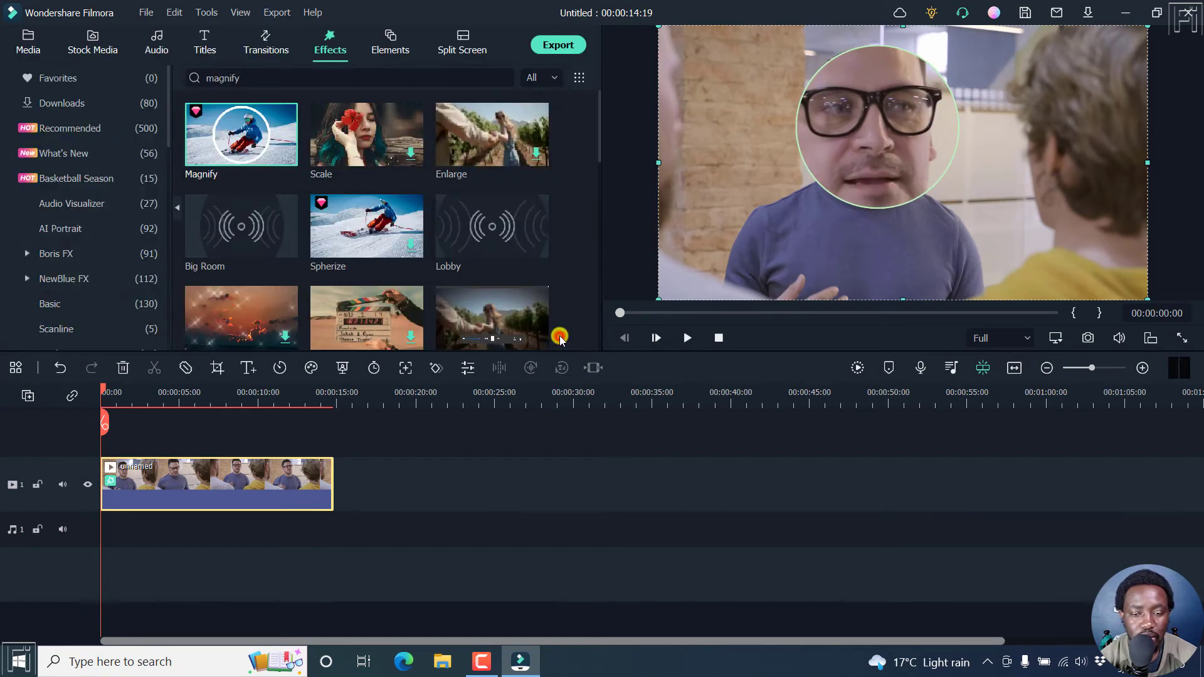
mouse_move(449, 492)
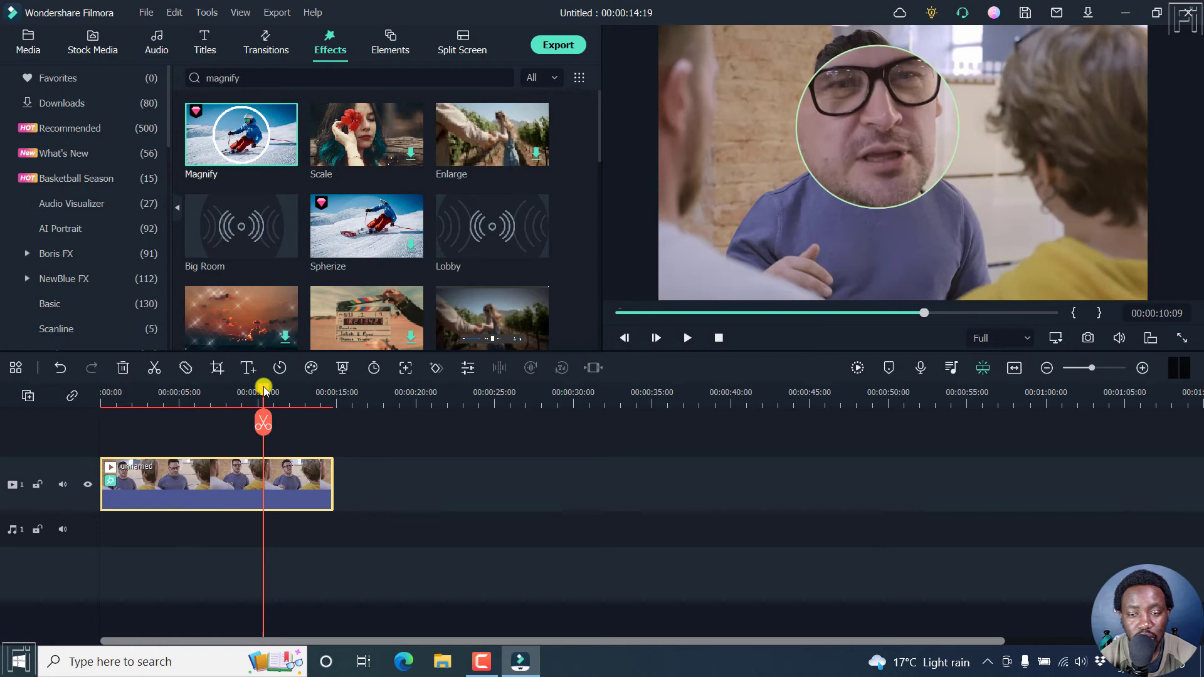
Preview the magnified clip around the six-second mark
left_click(194, 477)
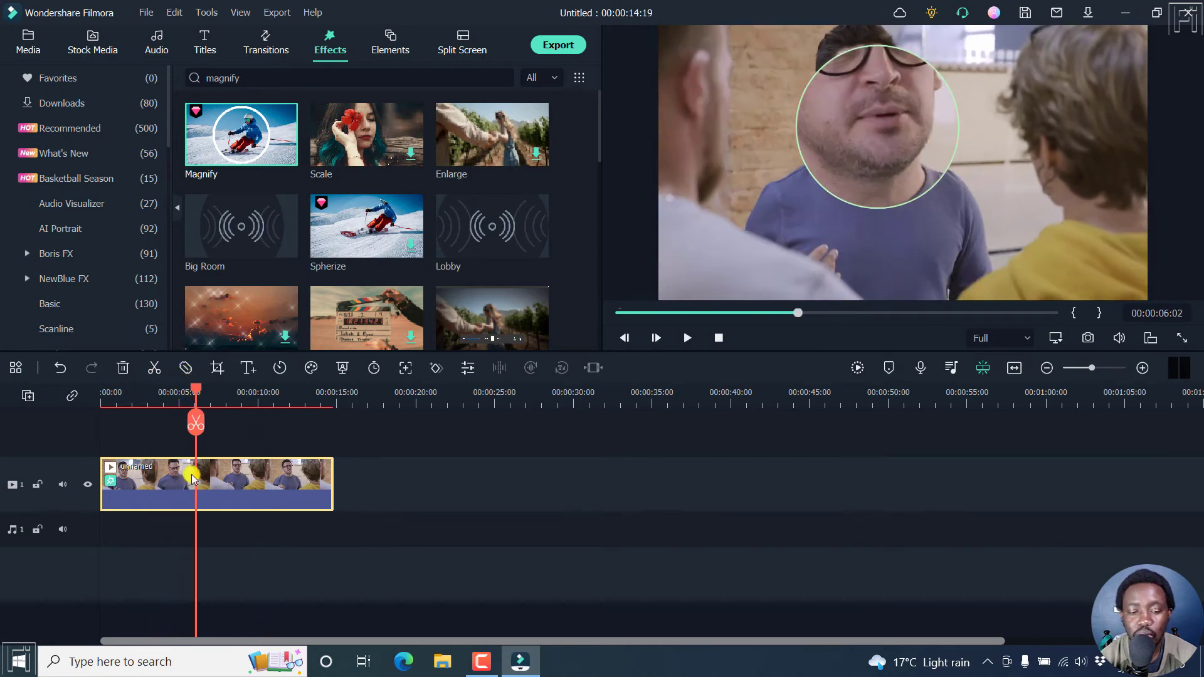
mouse_move(199, 488)
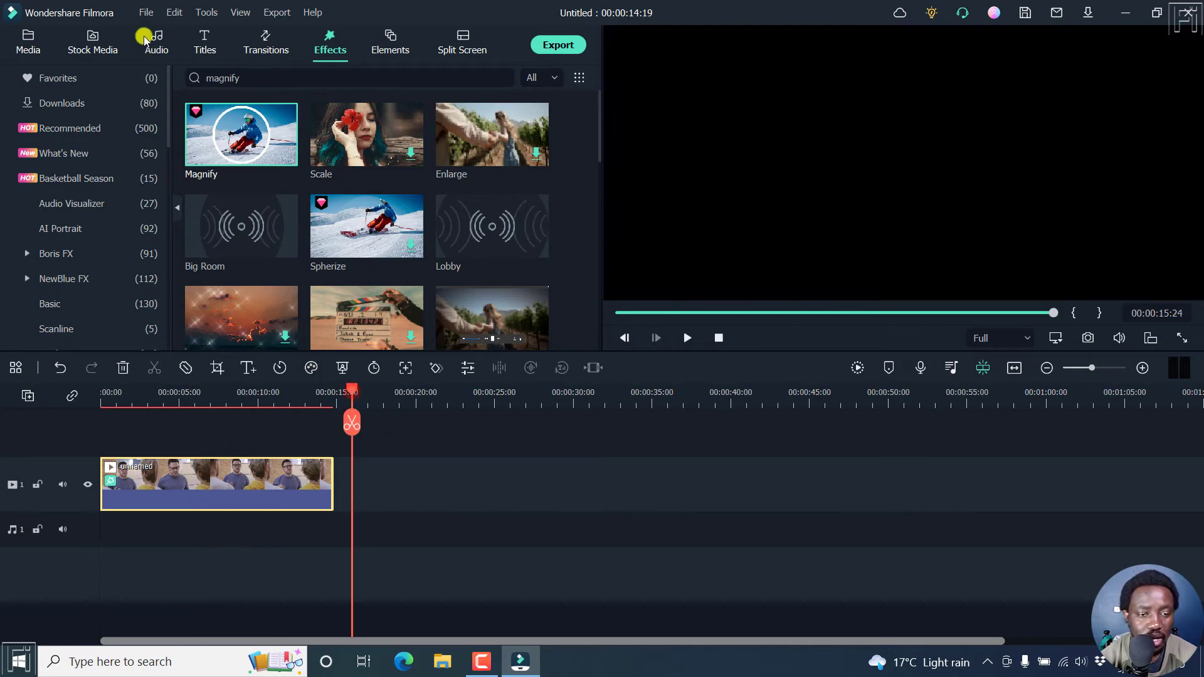
Search effects for 'mag' and place a Magnify layer on track 2 above the second clip
left_click(92, 40)
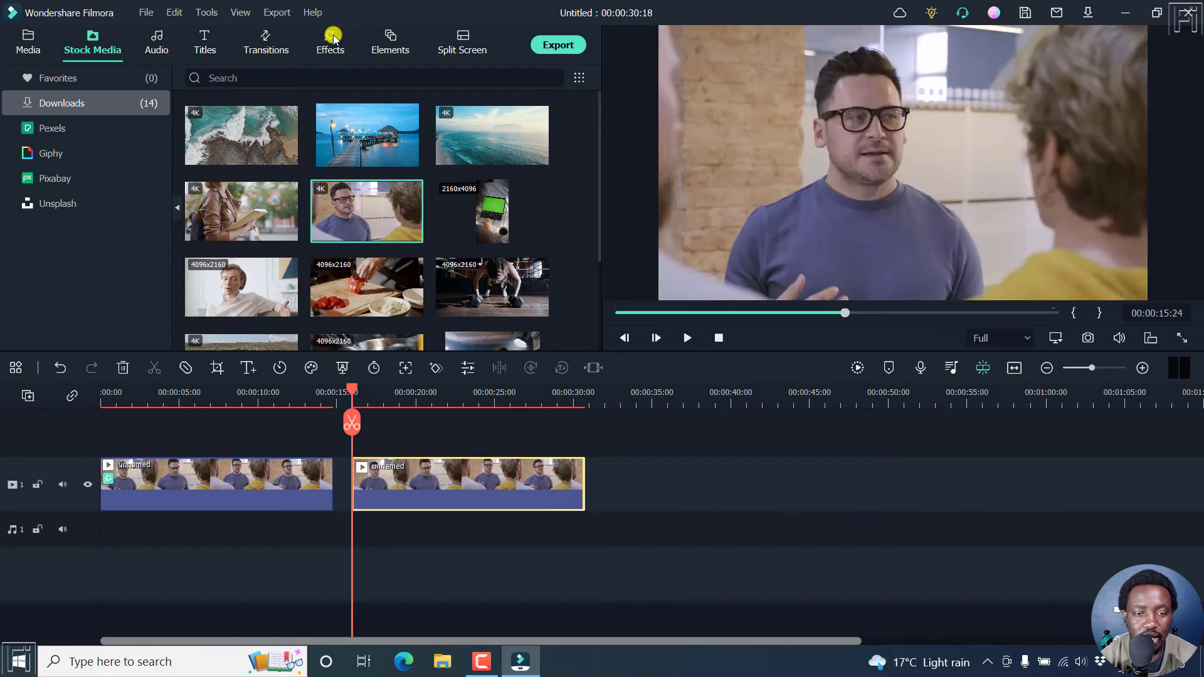
left_click(329, 38)
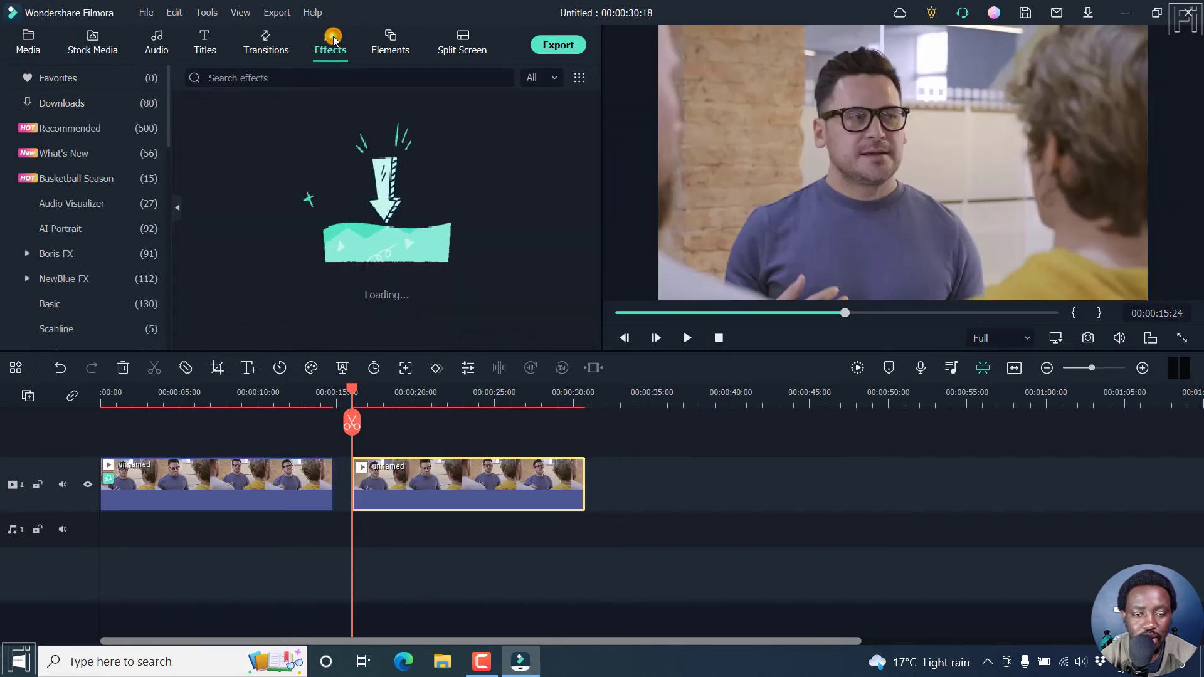
type("magnify")
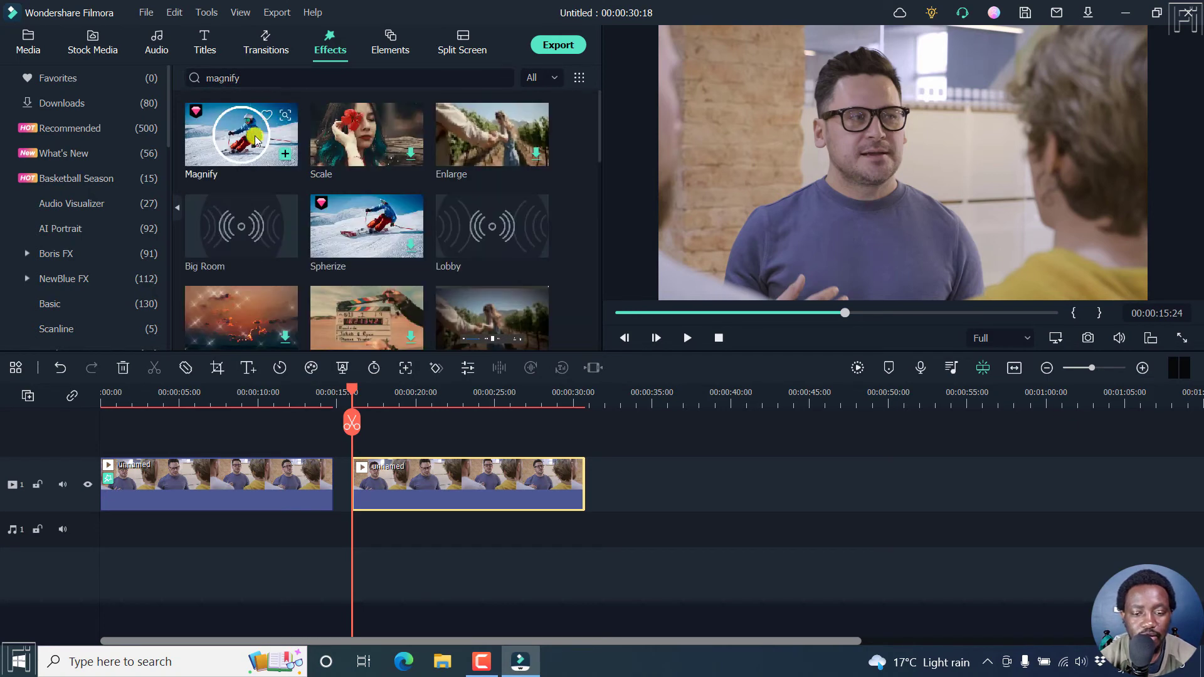
left_click_drag(241, 135, 399, 427)
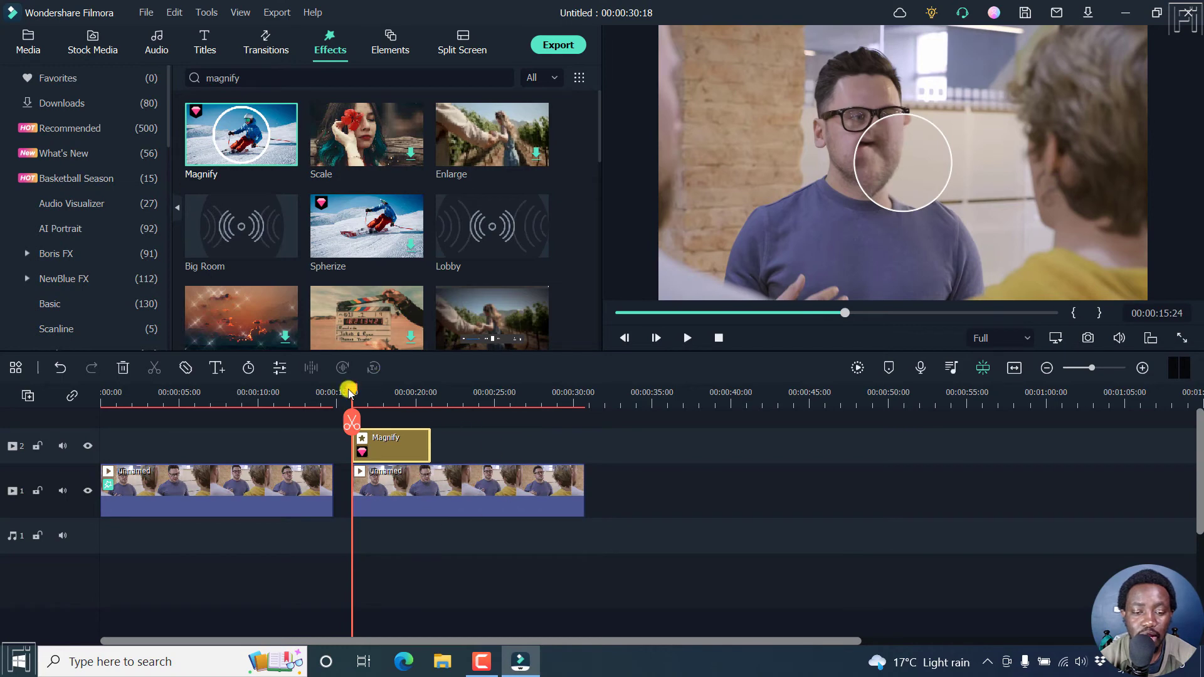
Zoom the timeline around the second clip and shorten the Magnify layer to a brief stretch
left_click_drag(350, 391, 377, 392)
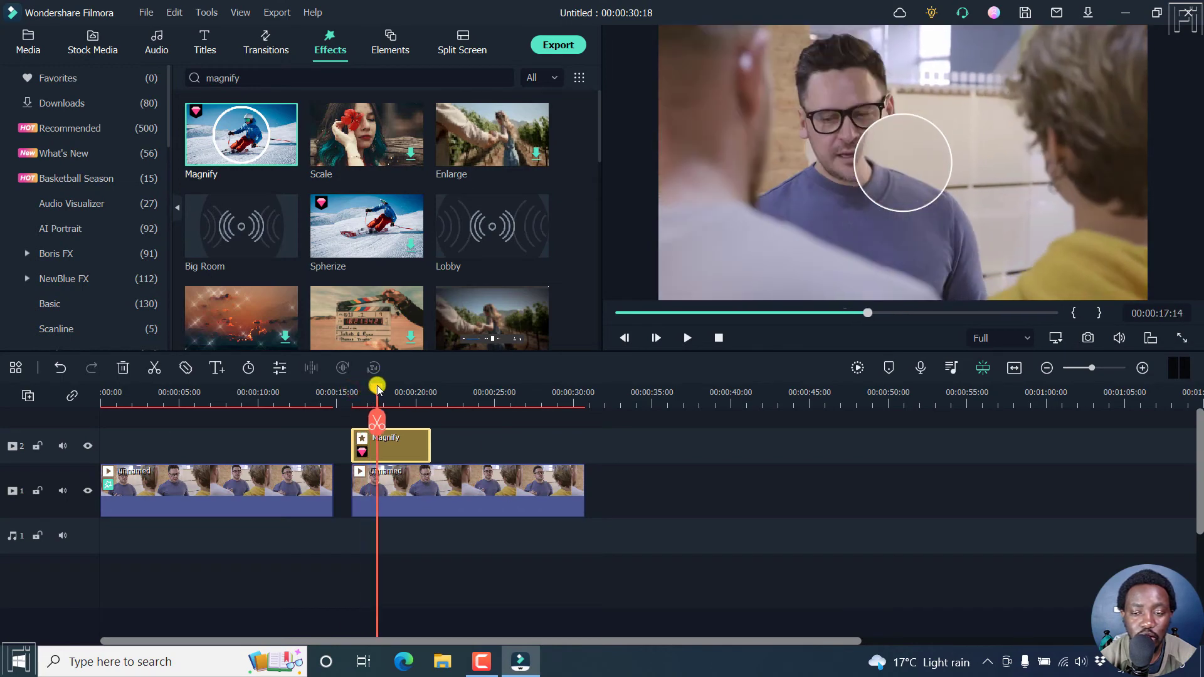
left_click_drag(377, 391, 445, 392)
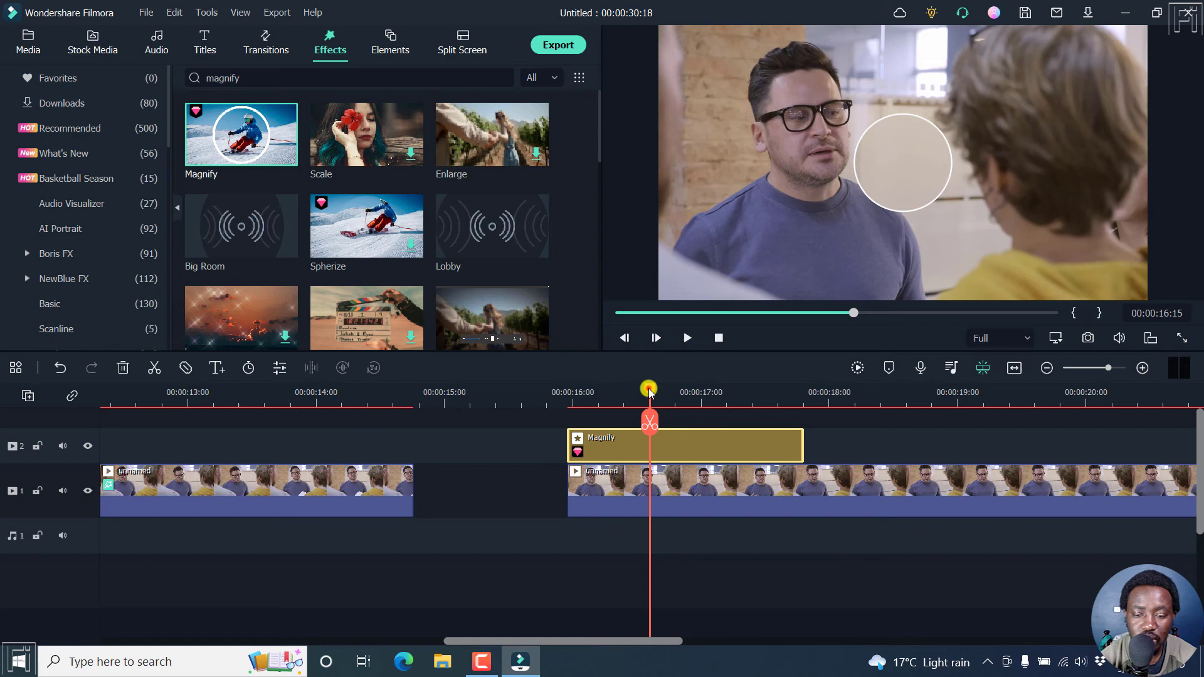
left_click_drag(649, 392, 592, 392)
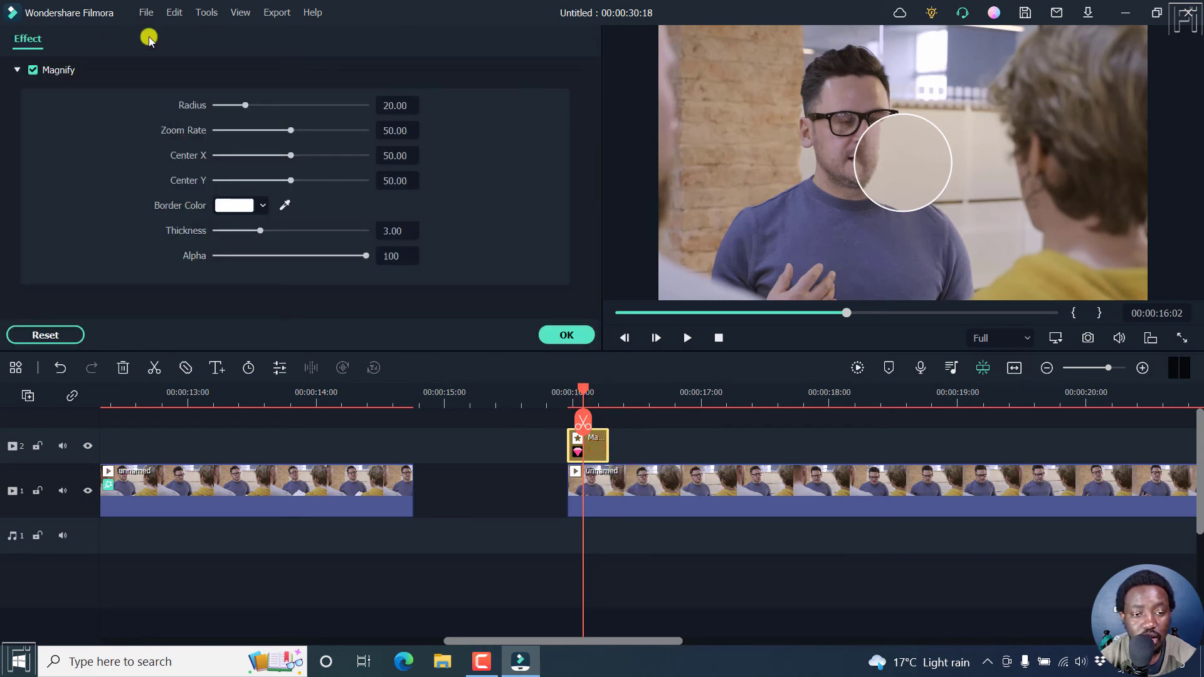
mouse_move(241, 92)
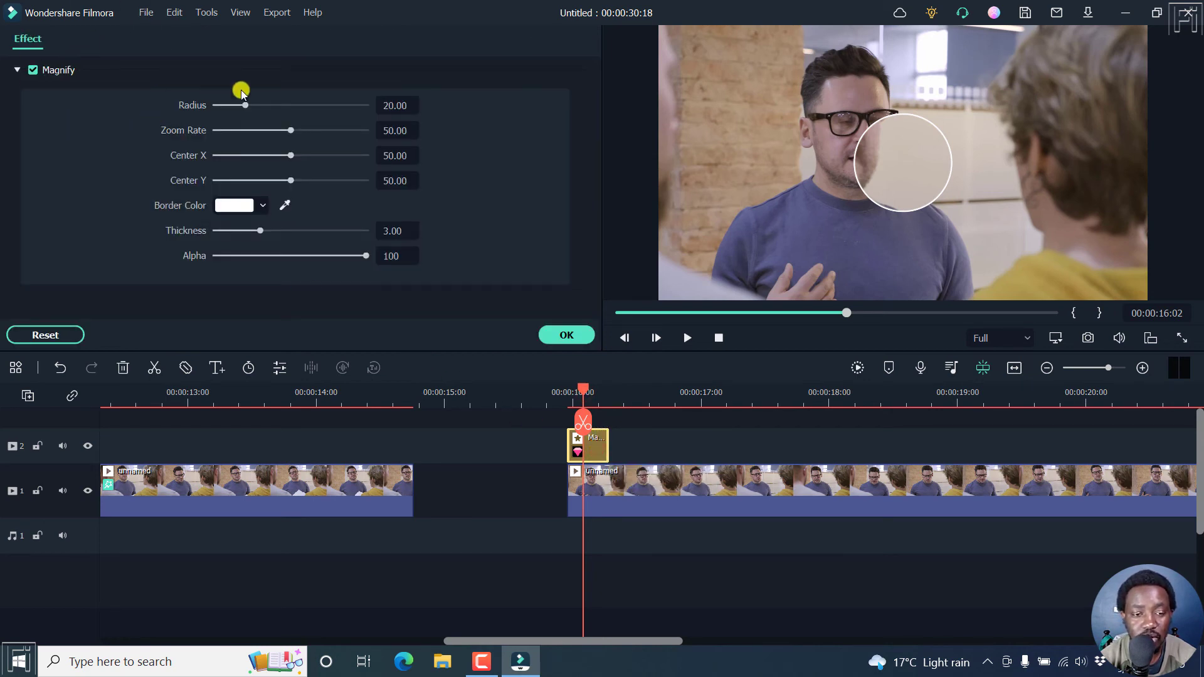
Set the second Magnify circle to radius 29.69, centred at X 40.10, Y 35.94
left_click_drag(246, 105, 260, 105)
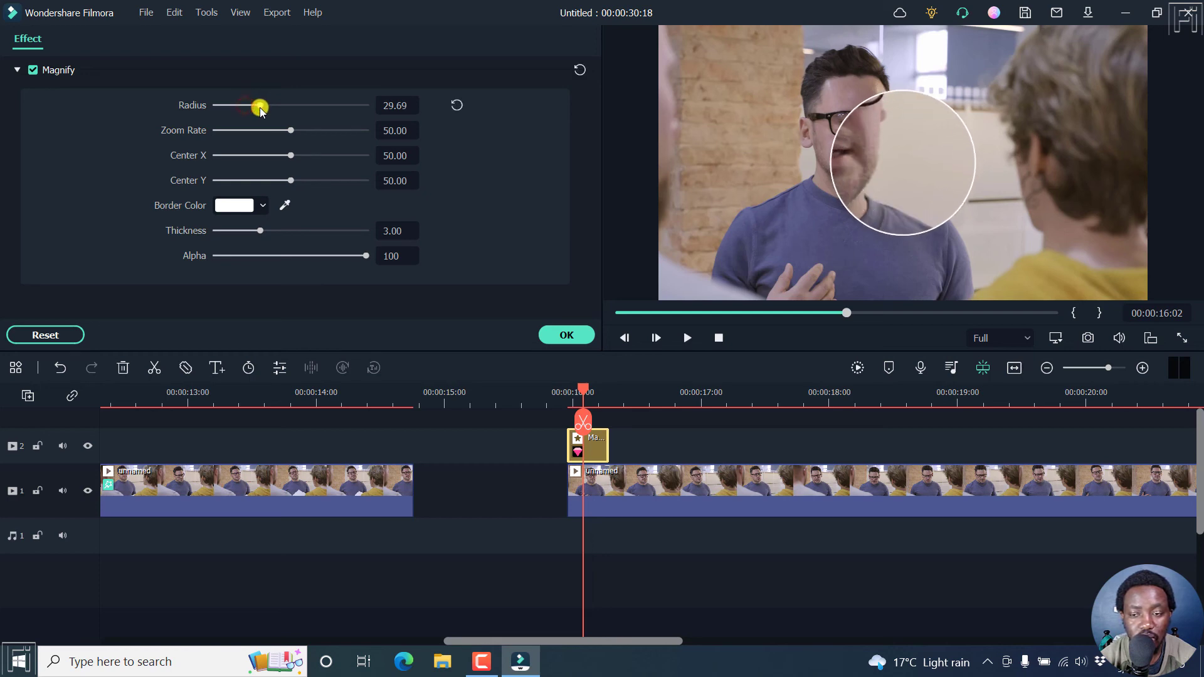
left_click_drag(289, 156, 280, 156)
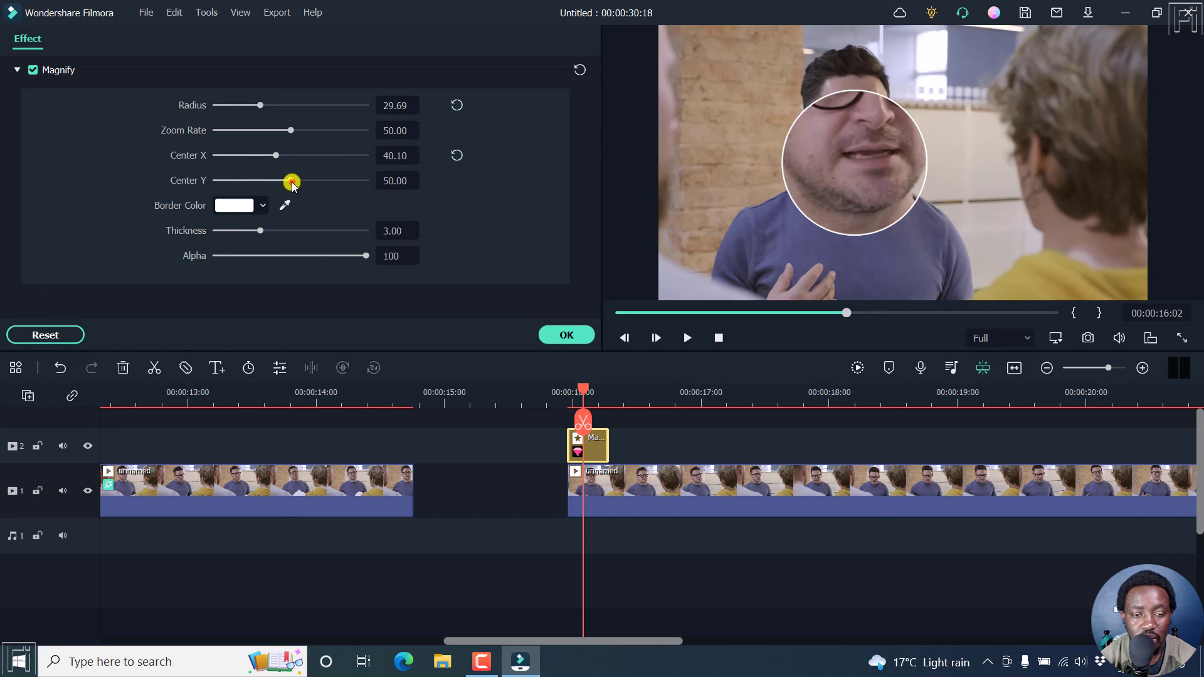
left_click_drag(291, 179, 265, 180)
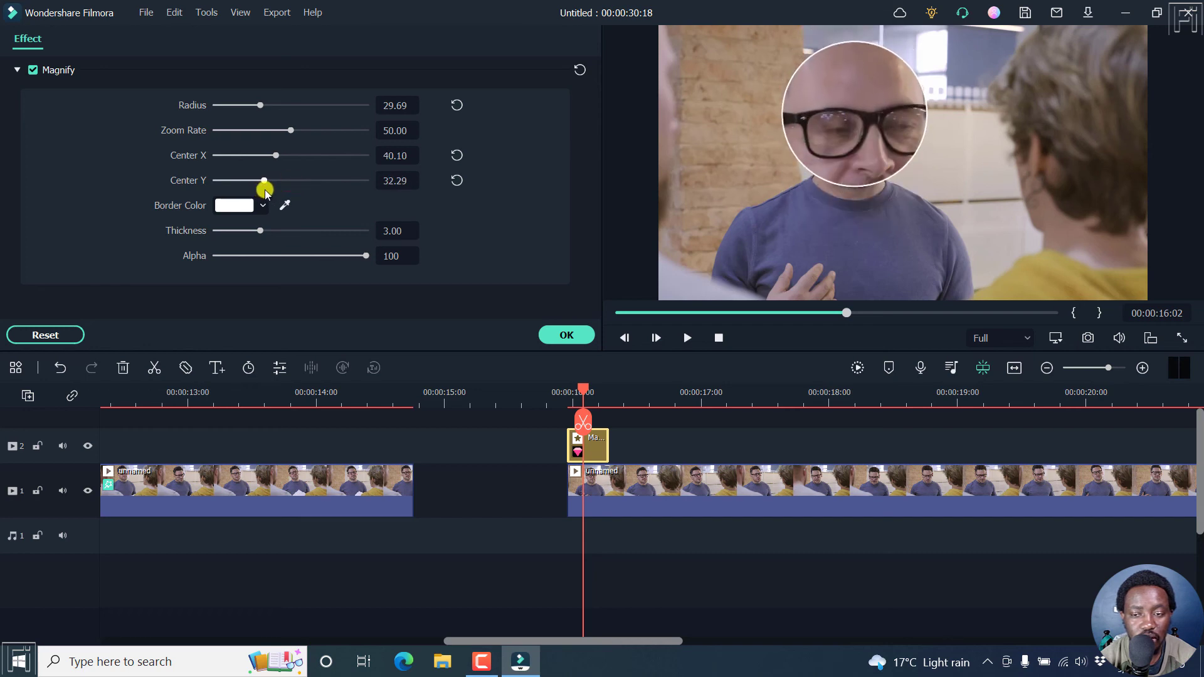
left_click_drag(264, 179, 270, 180)
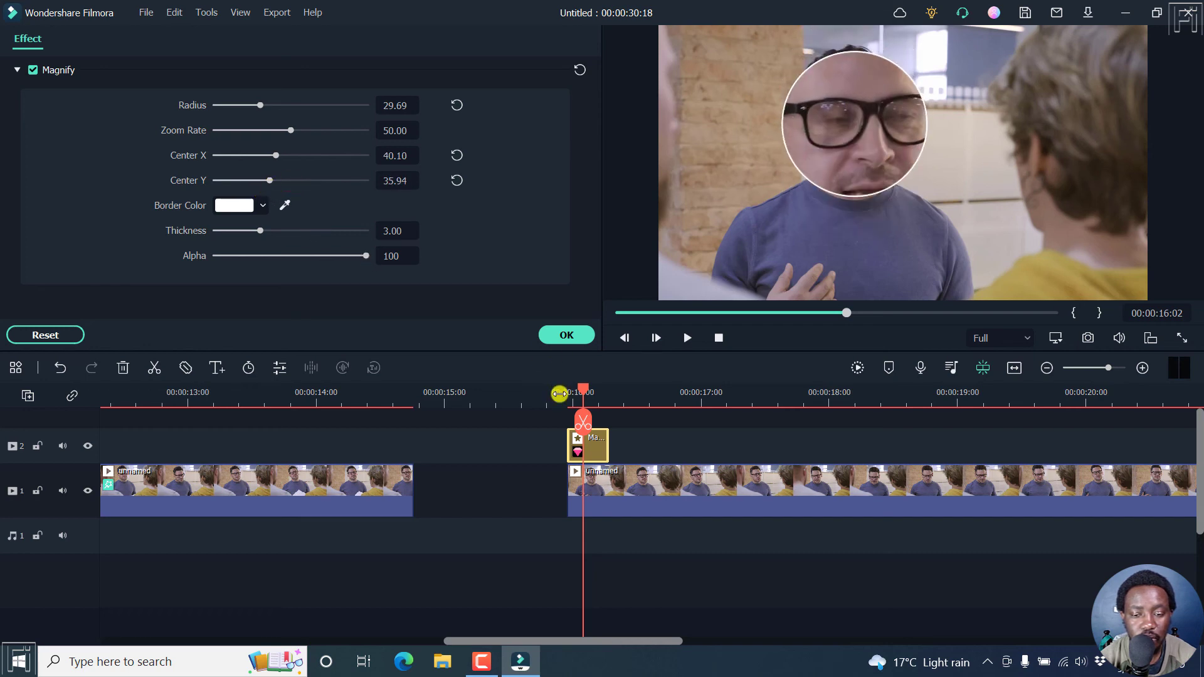
left_click(688, 338)
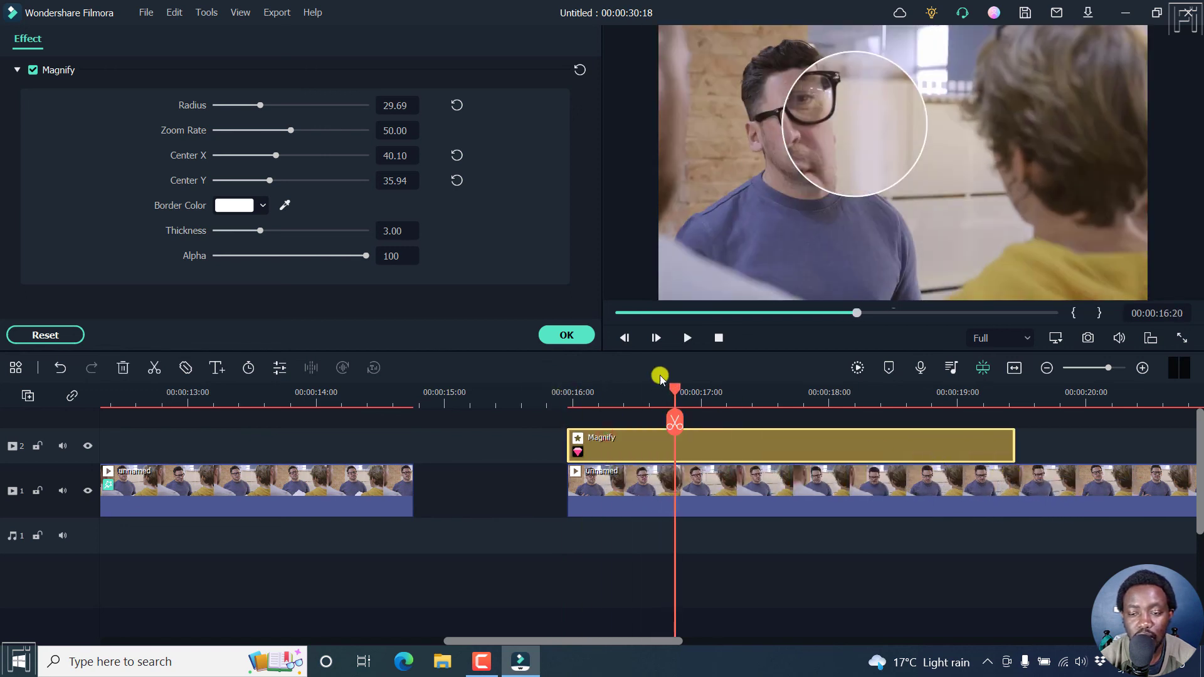
Play back the magnified section, stop, and close the effect settings
left_click(688, 339)
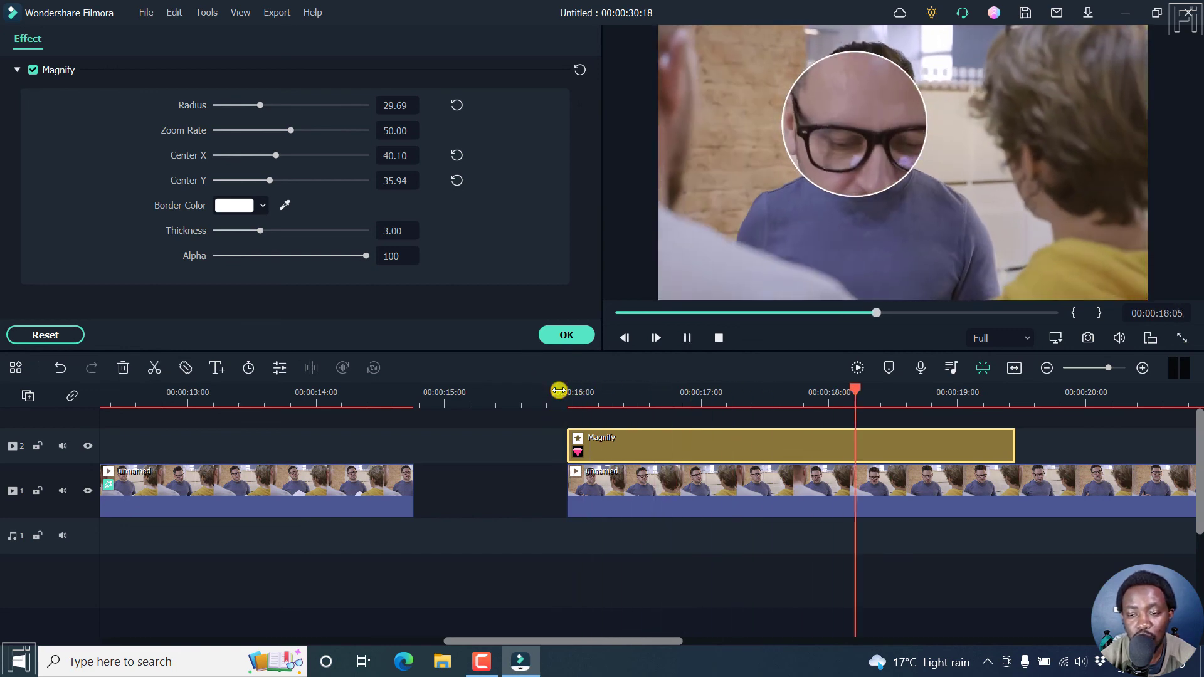
left_click(687, 338)
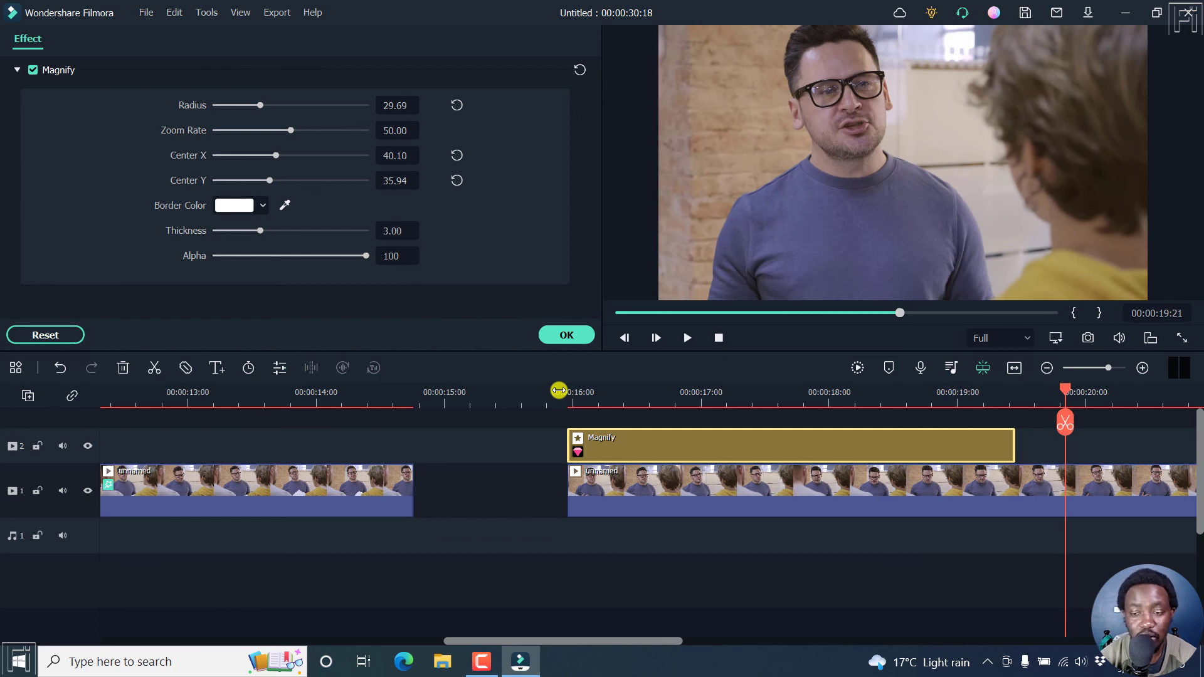
left_click(330, 41)
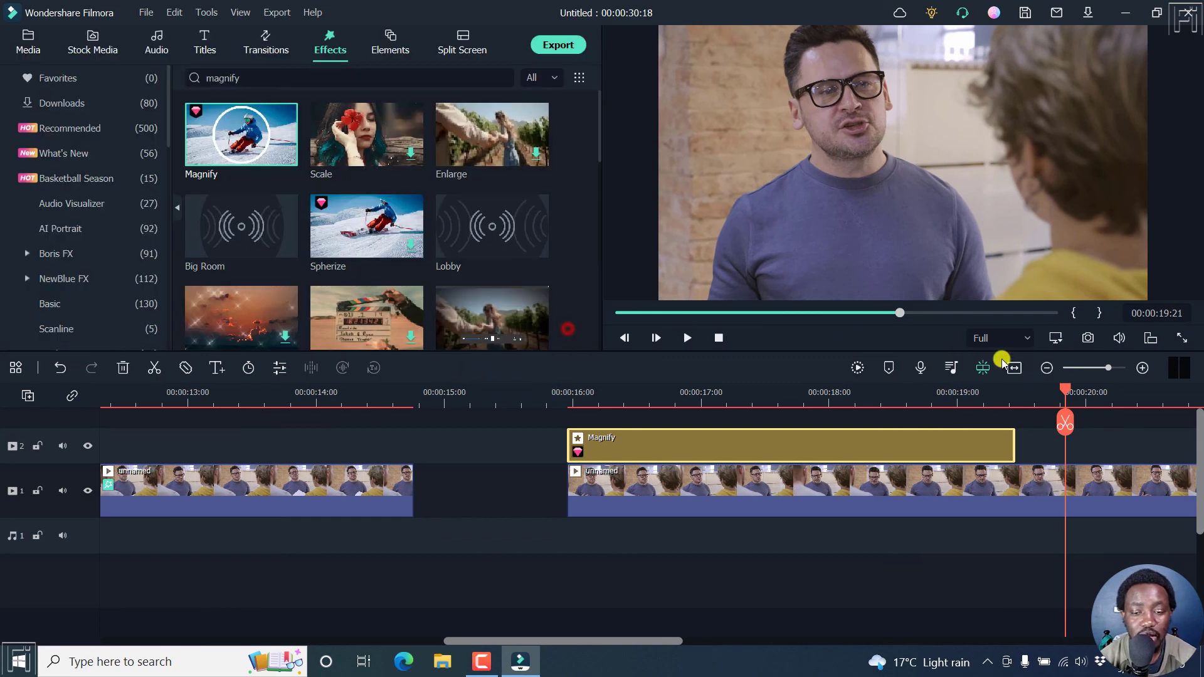